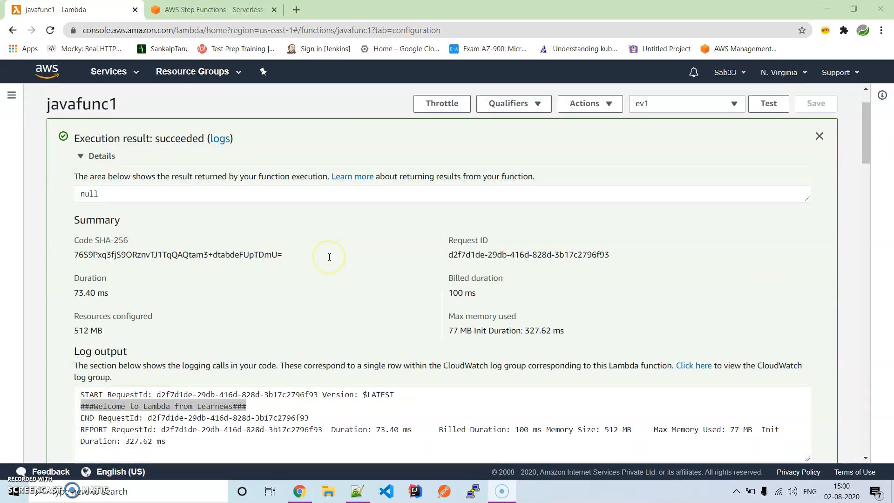
- Dismiss the old result, invoke javafunc1 with the ev1 test event and confirm it succeeded
click(814, 103)
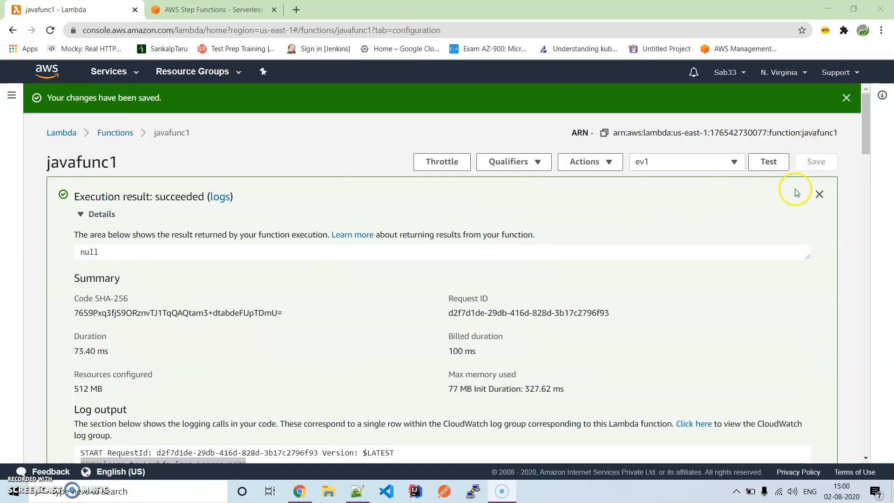
click(819, 194)
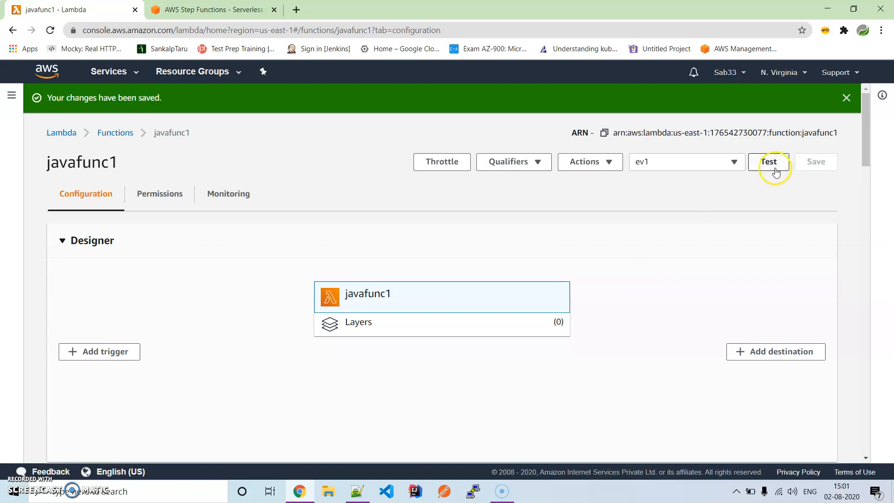
click(769, 161)
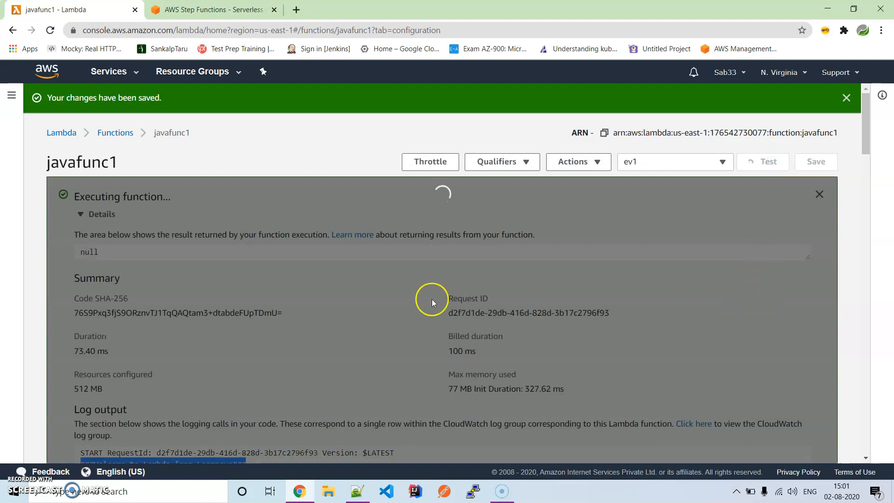
scroll(down, 3)
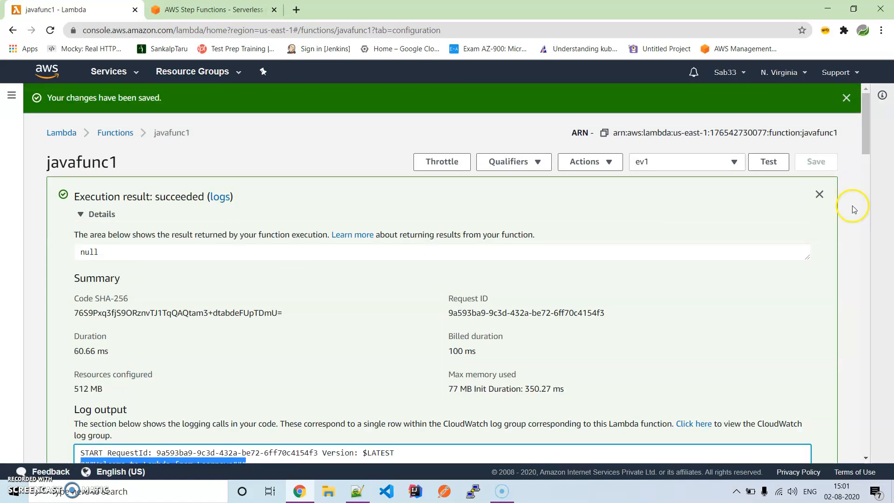
click(820, 194)
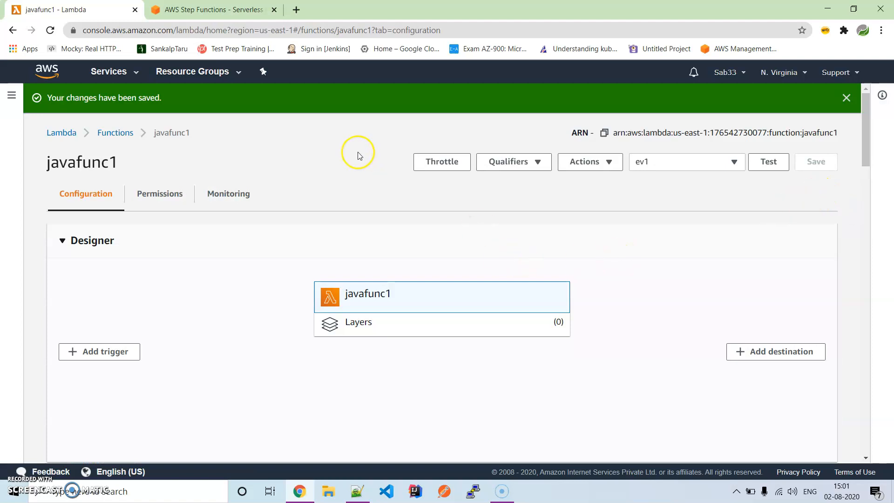
- Switch to the browser tab showing the AWS Step Functions product overview
click(212, 10)
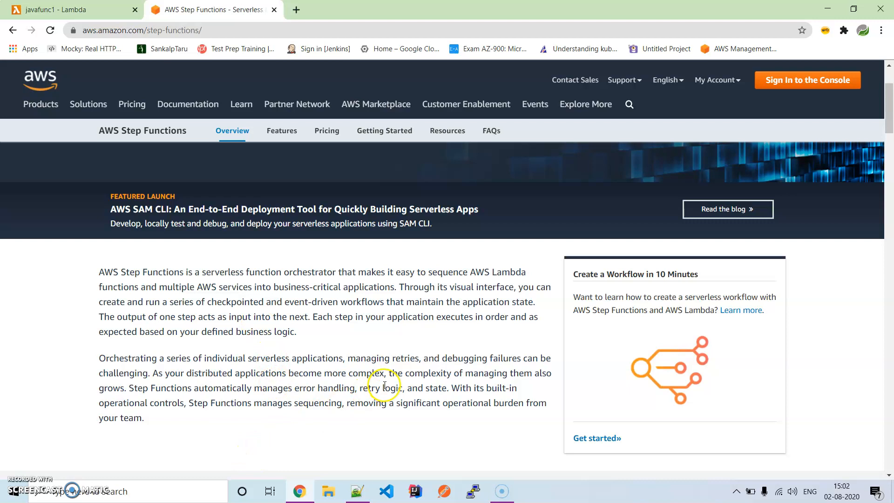
mouse_move(269, 72)
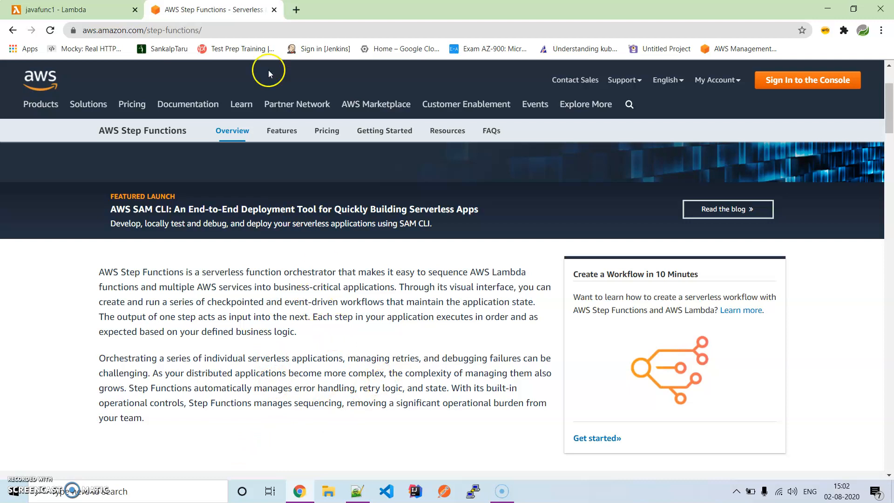
- Navigate from the javafunc1 page through Services to the Step Functions console
click(68, 9)
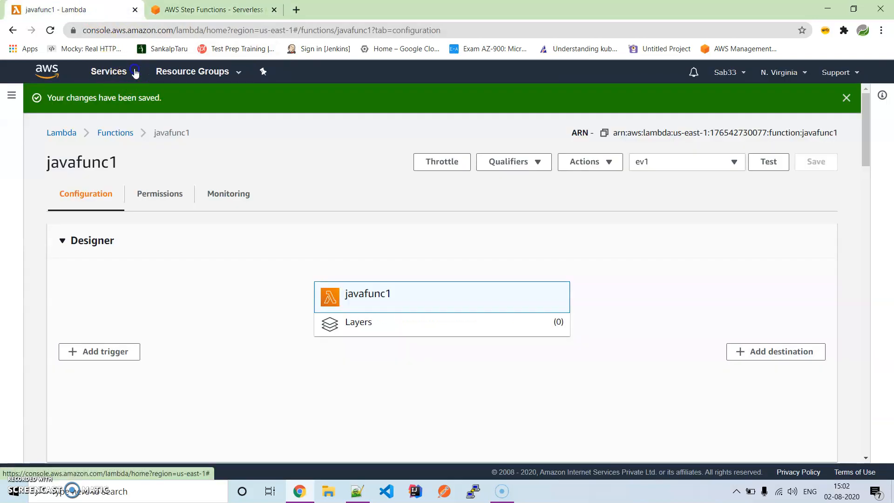
click(108, 72)
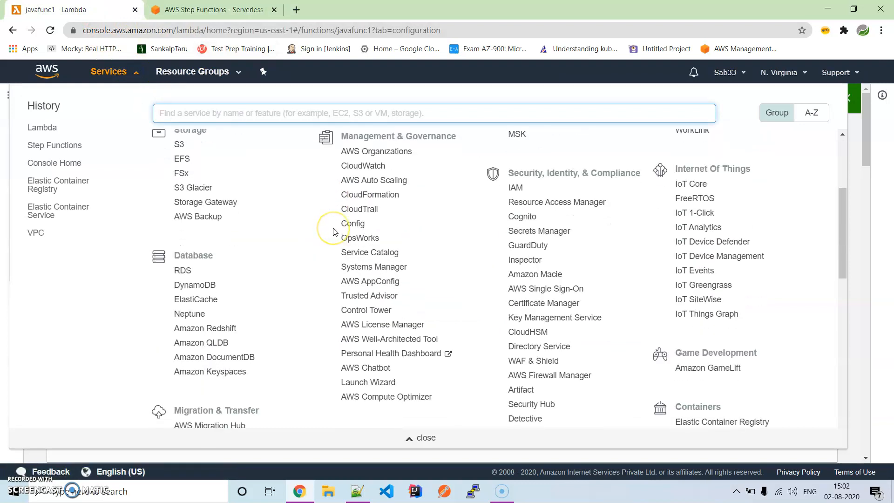
scroll(down, 3)
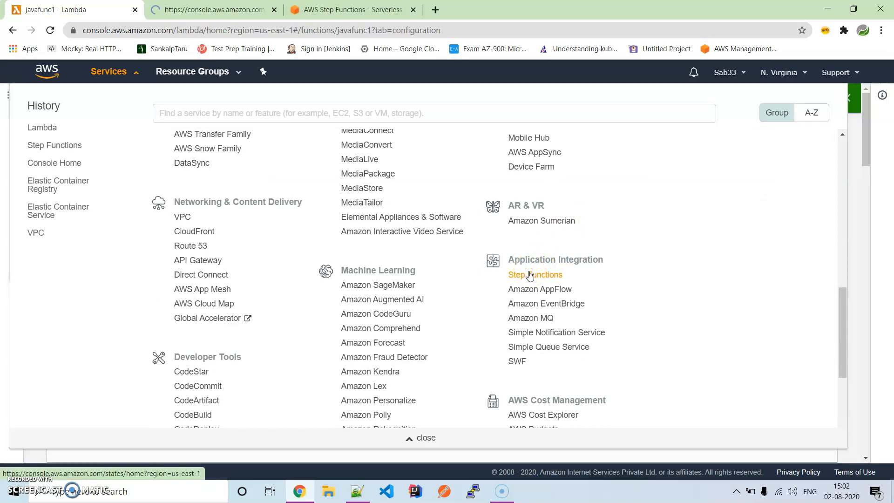
click(534, 273)
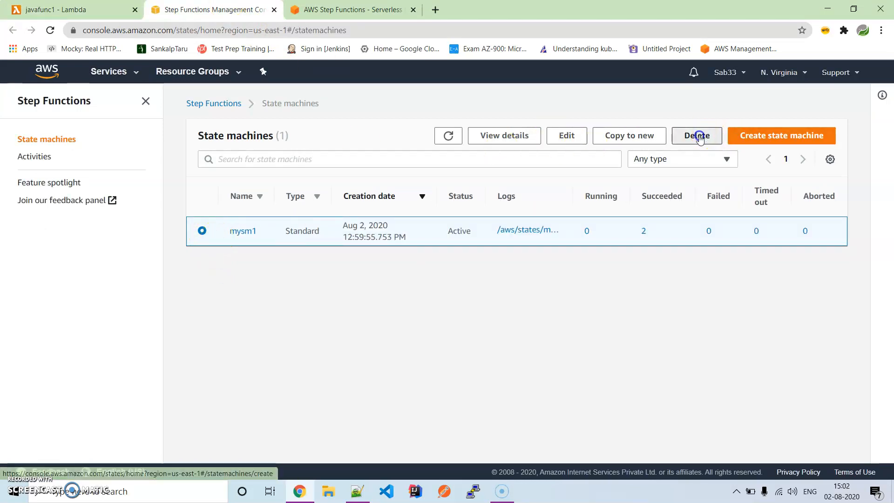
- Delete the mysm1 state machine and refresh the list until it shows Deleting
click(696, 135)
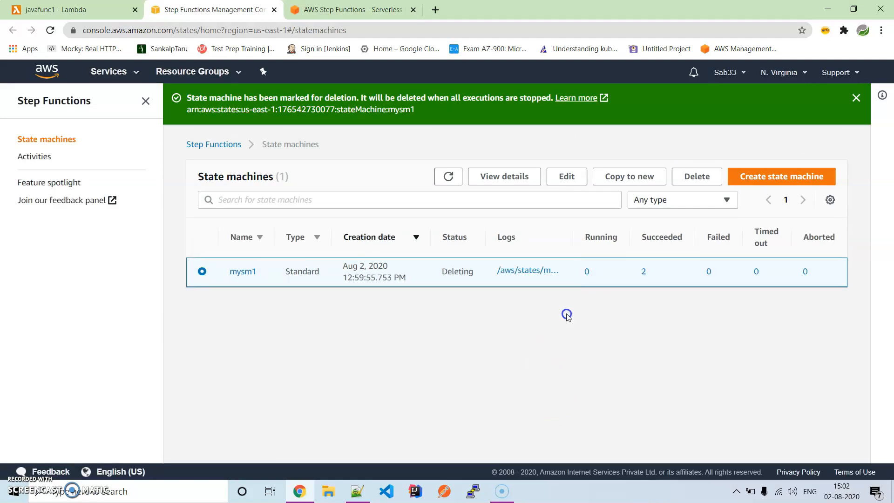
click(448, 176)
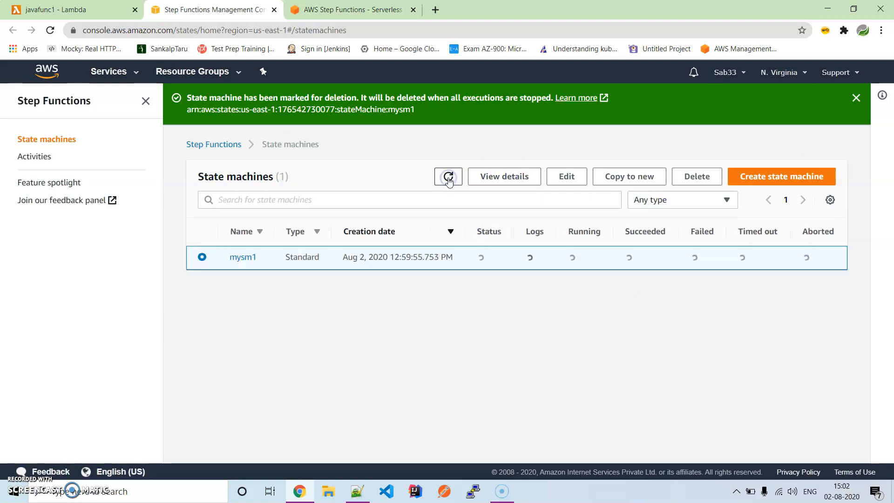
click(448, 176)
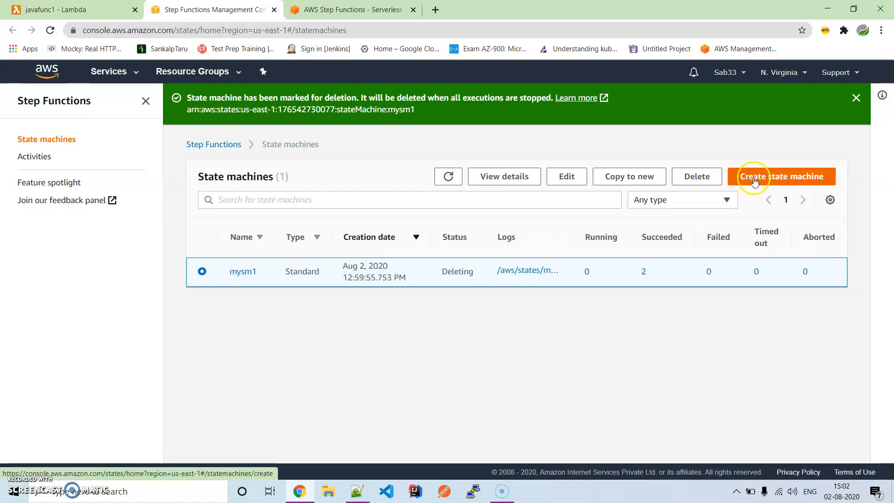
- Start creating a new state machine and scroll to the Hello World definition and graph
click(782, 176)
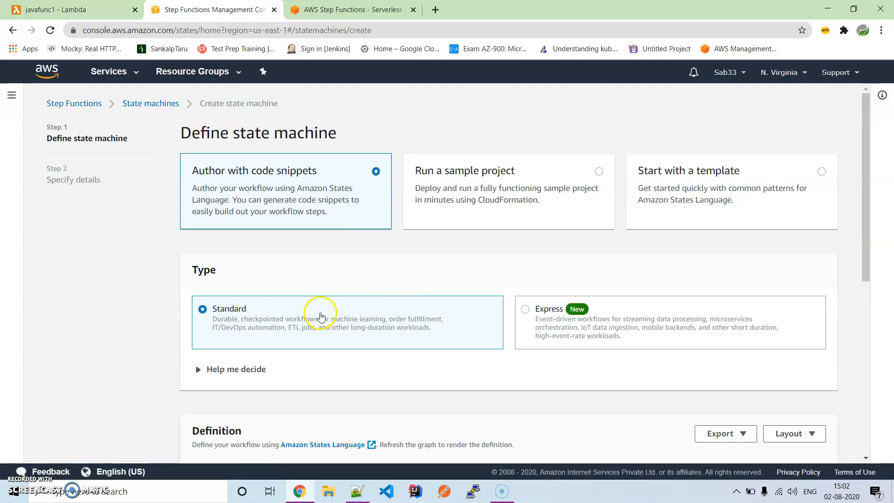
mouse_move(228, 179)
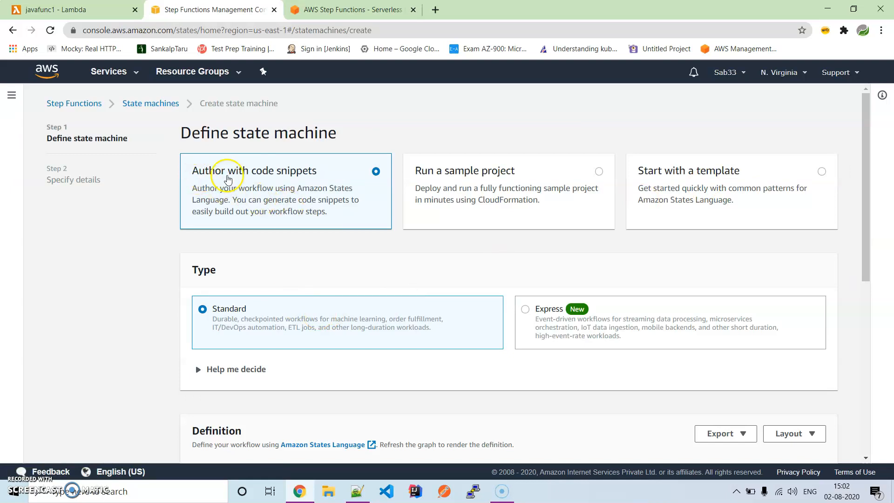
scroll(down, 3)
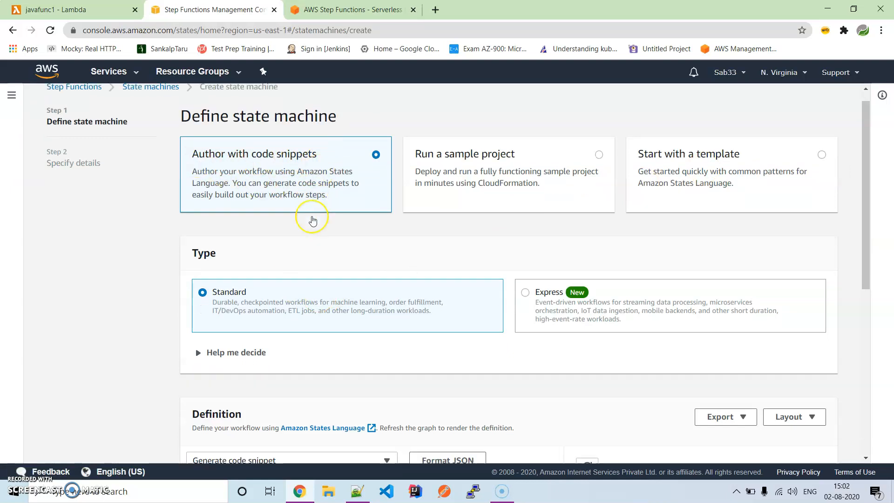
scroll(down, 3)
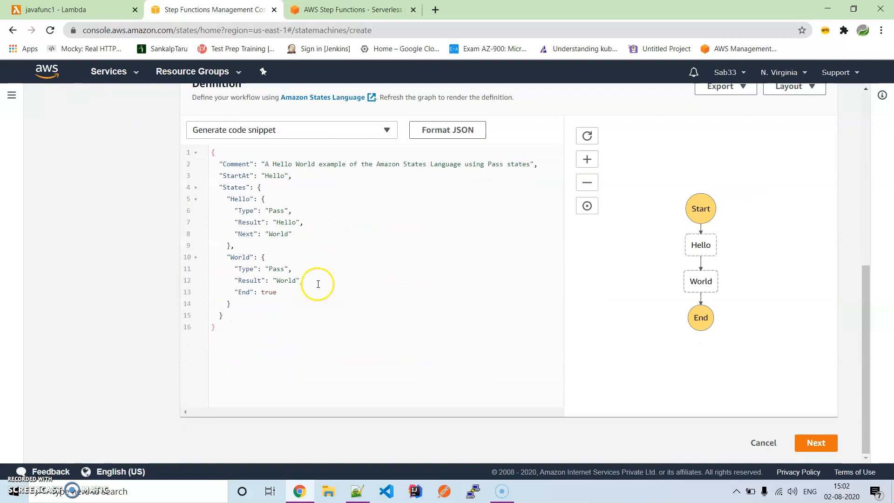
mouse_move(735, 192)
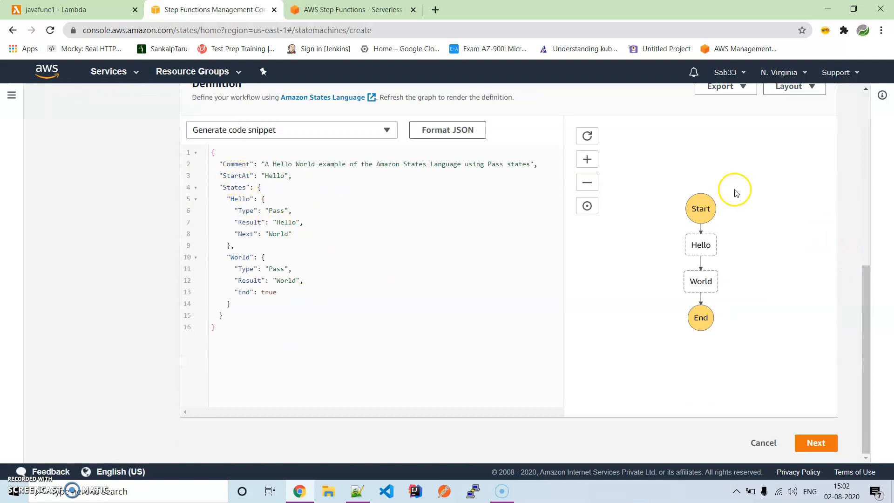
mouse_move(346, 215)
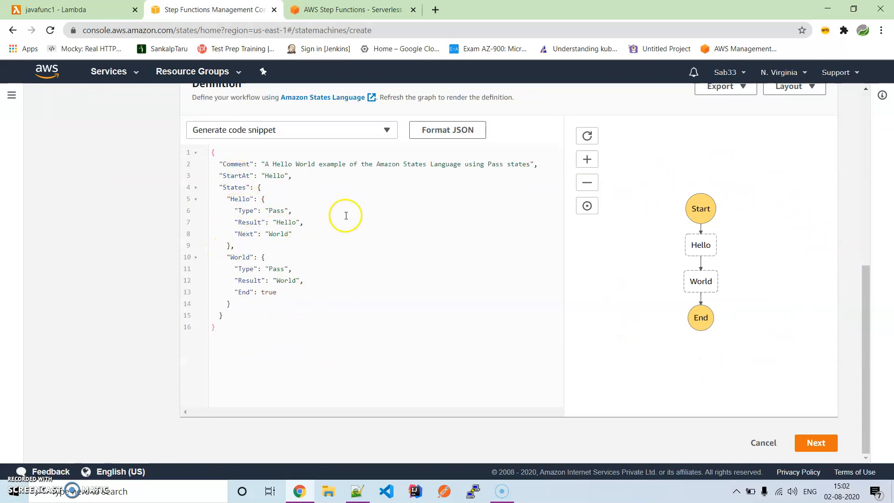
mouse_move(273, 200)
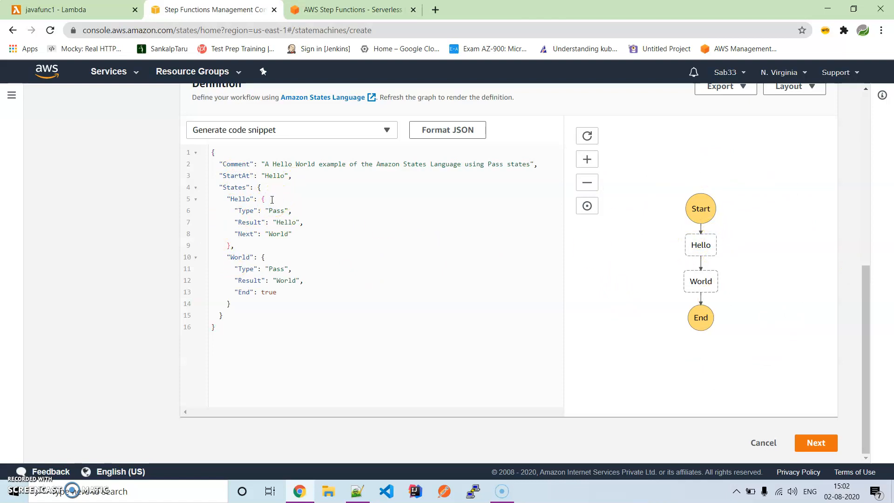
- Review the Hello and World Pass states and the World result in the definition
drag(263, 198, 278, 244)
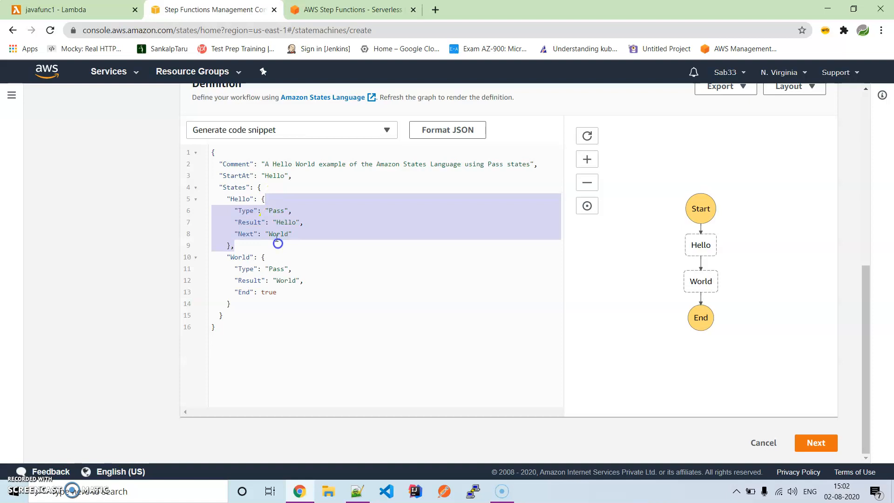
click(277, 210)
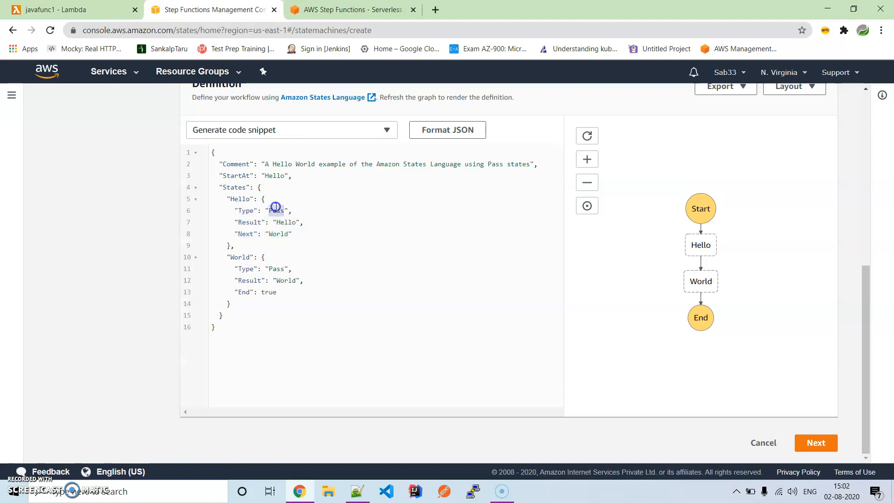
double_click(276, 211)
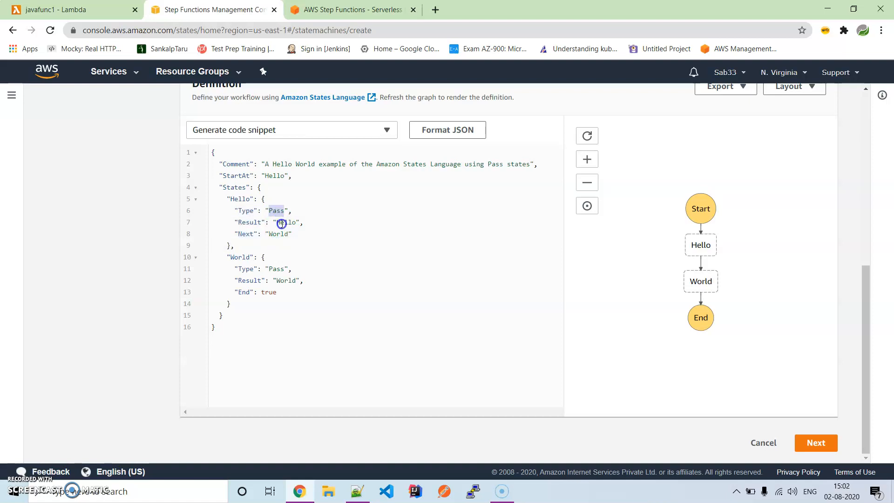
double_click(285, 222)
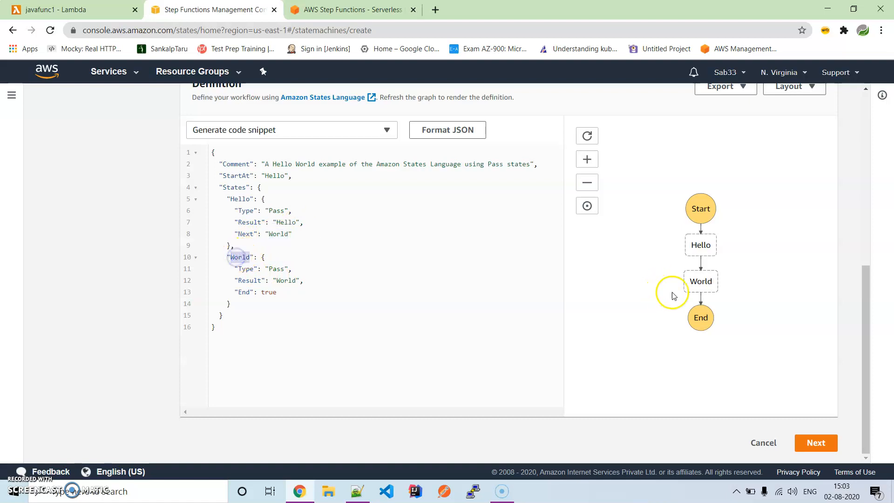
double_click(240, 257)
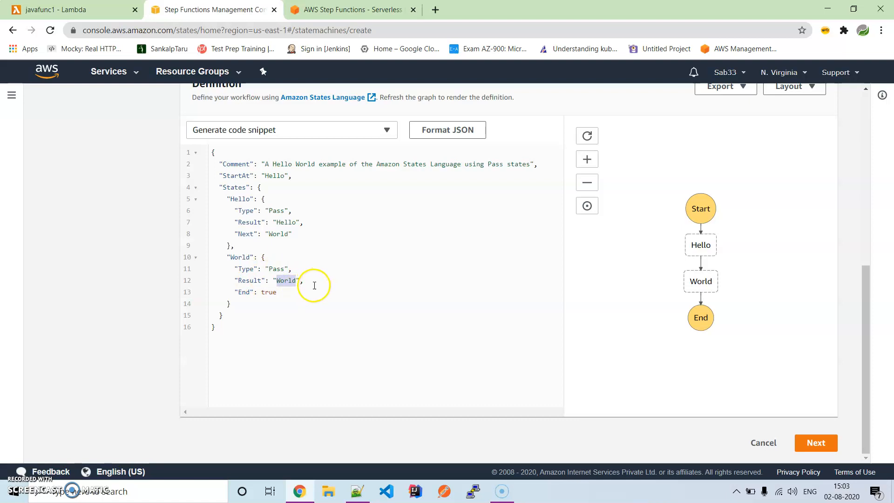
mouse_move(825, 294)
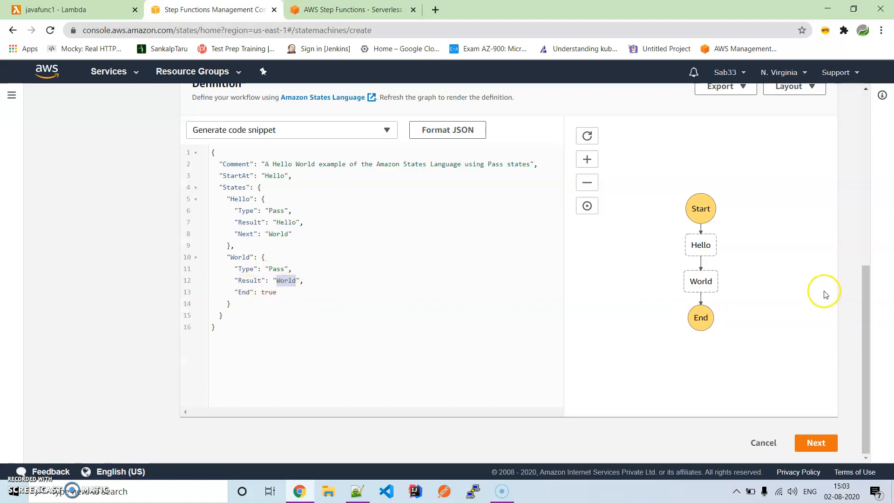
mouse_move(682, 308)
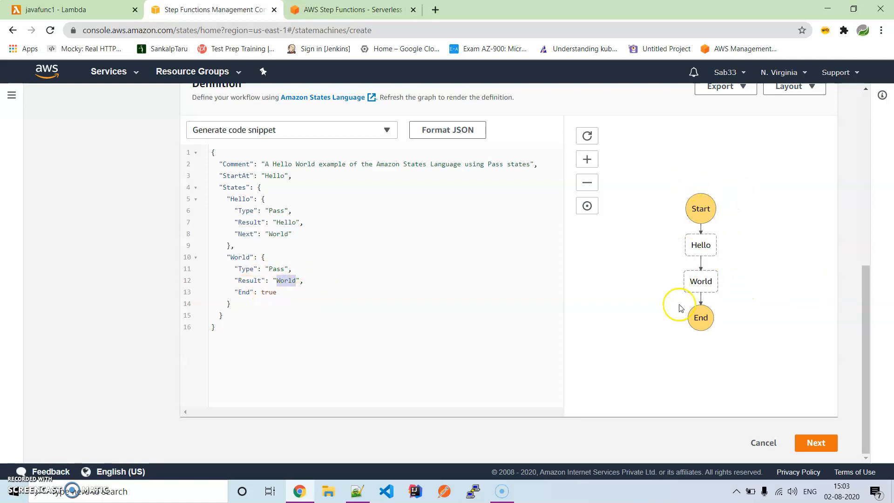
mouse_move(711, 301)
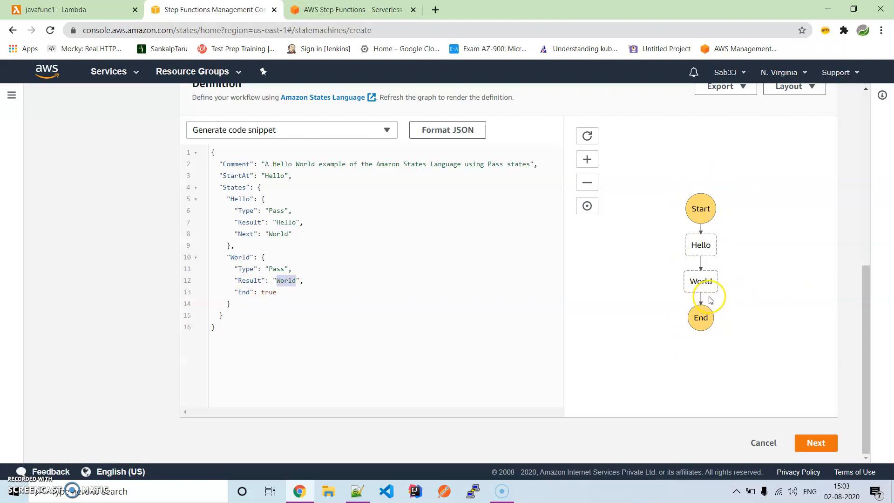
mouse_move(719, 265)
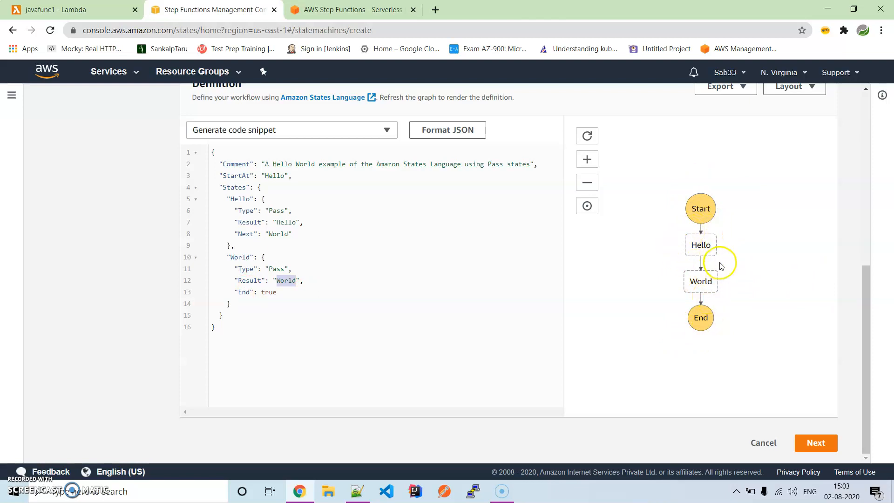
mouse_move(720, 209)
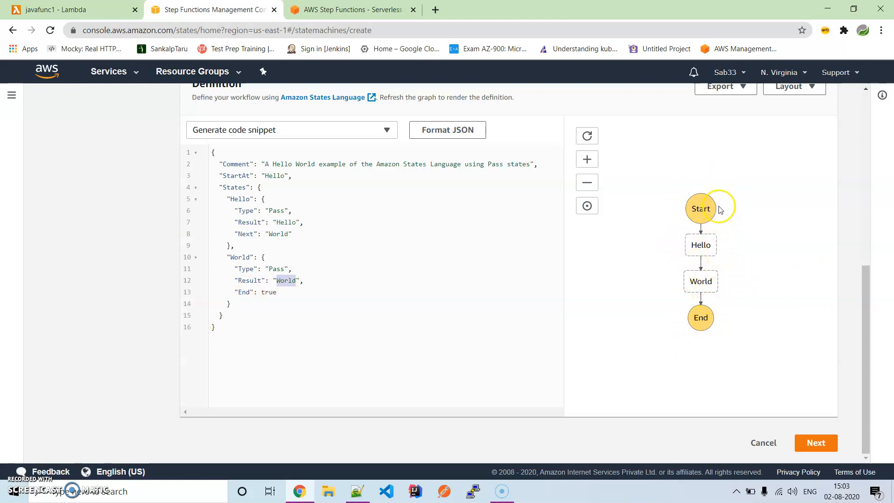
mouse_move(735, 206)
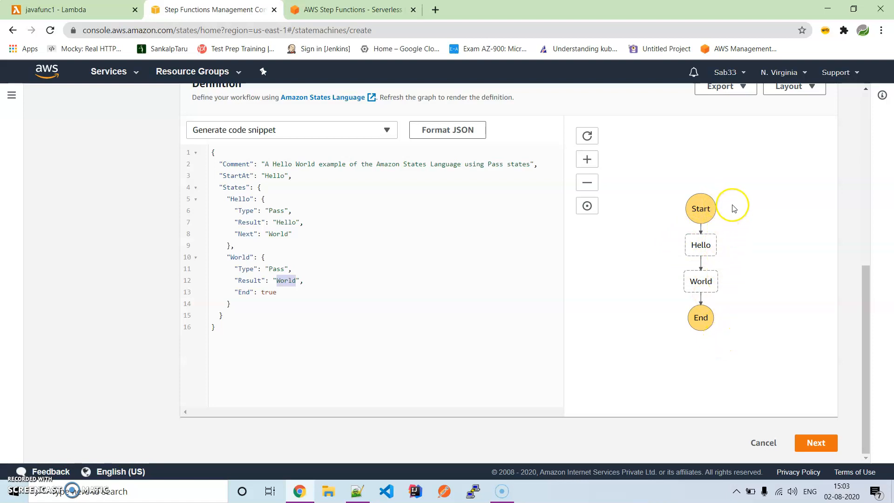
mouse_move(740, 240)
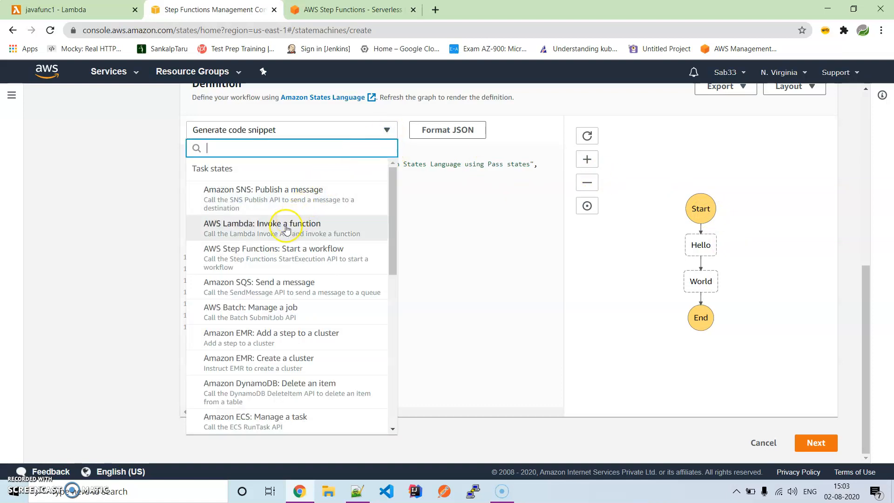
- Generate an 'AWS Lambda: Invoke a function' snippet for javafunc1 and copy it to the clipboard
click(262, 222)
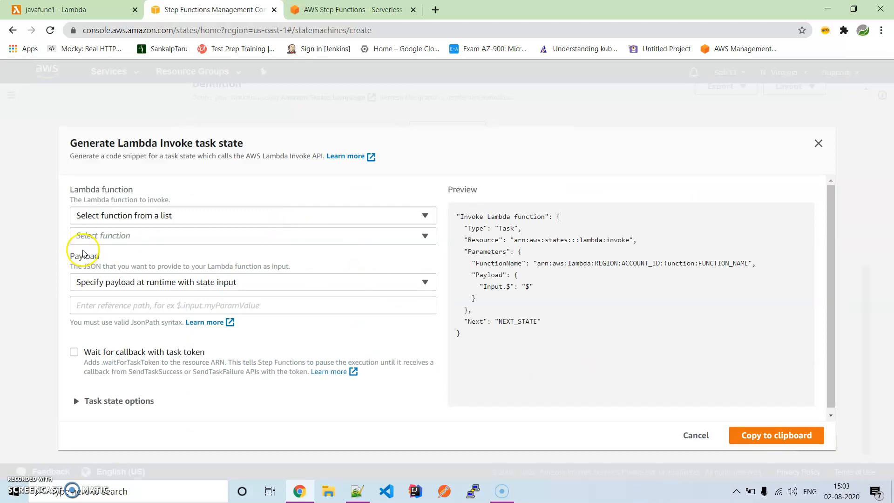
mouse_move(162, 239)
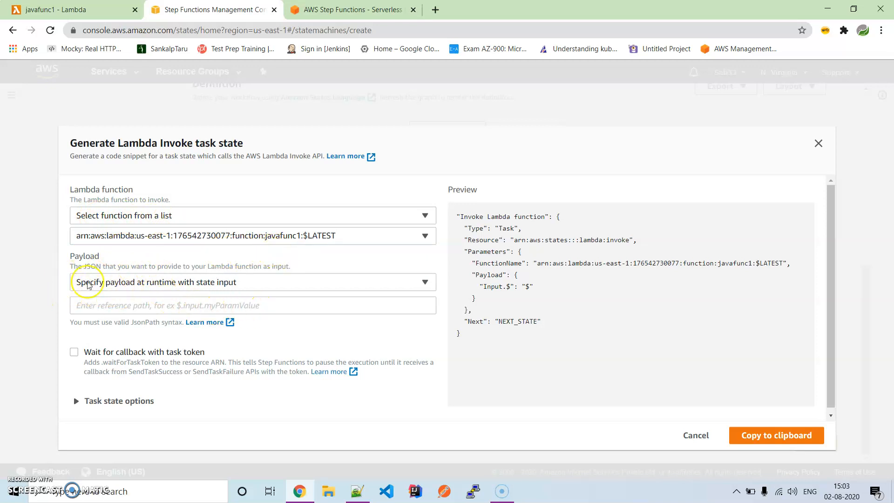
mouse_move(239, 293)
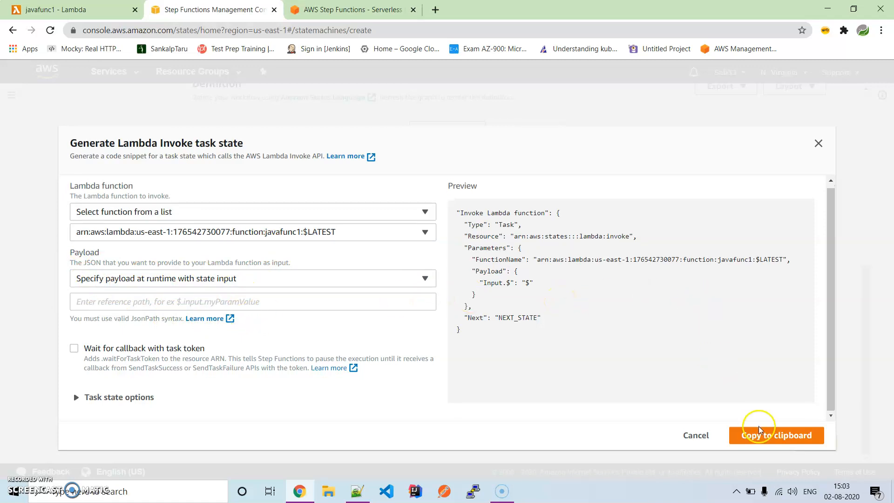
click(775, 435)
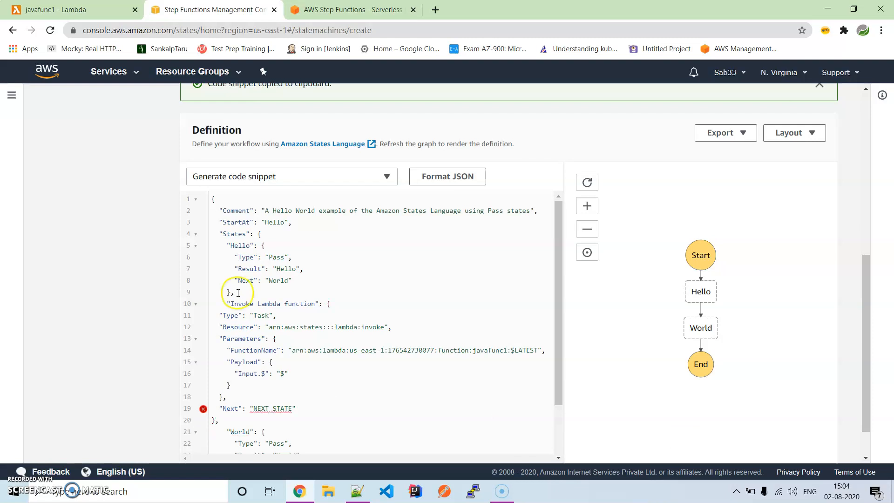
- Replace the NEXT_STATE placeholder with "World" and reformat the definition JSON
scroll(down, 3)
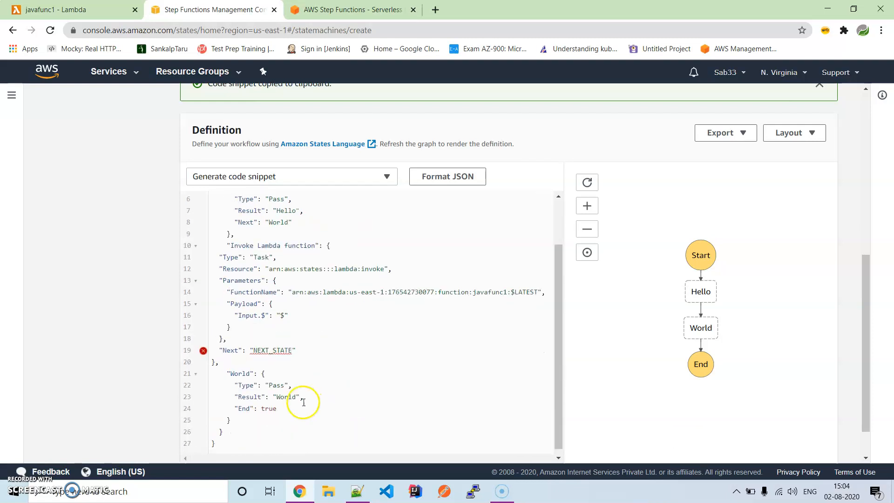
double_click(239, 373)
text(World)
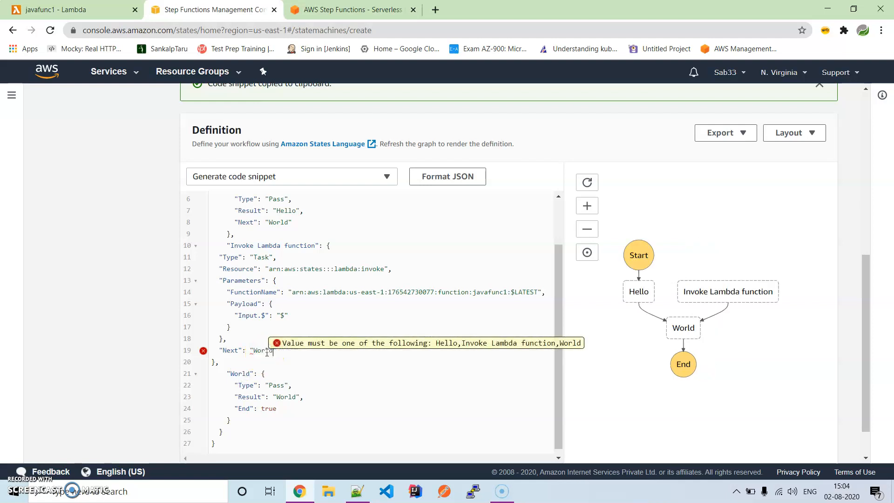
click(447, 176)
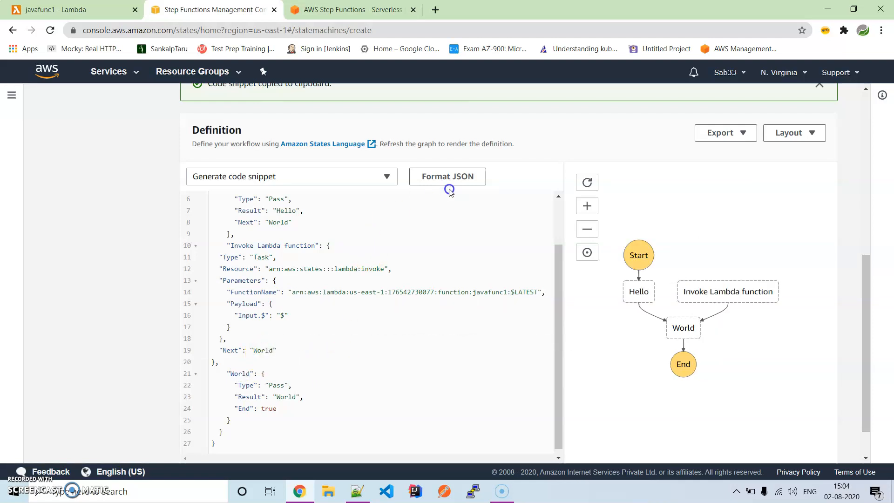
click(447, 176)
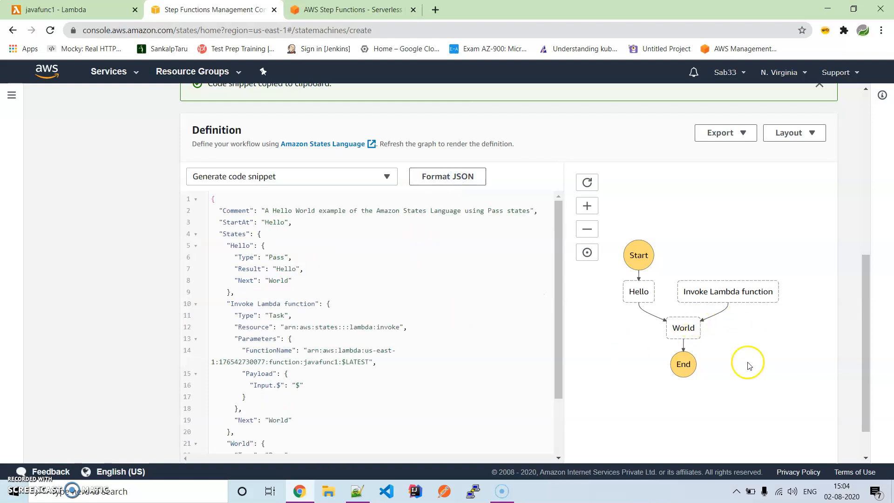
mouse_move(267, 314)
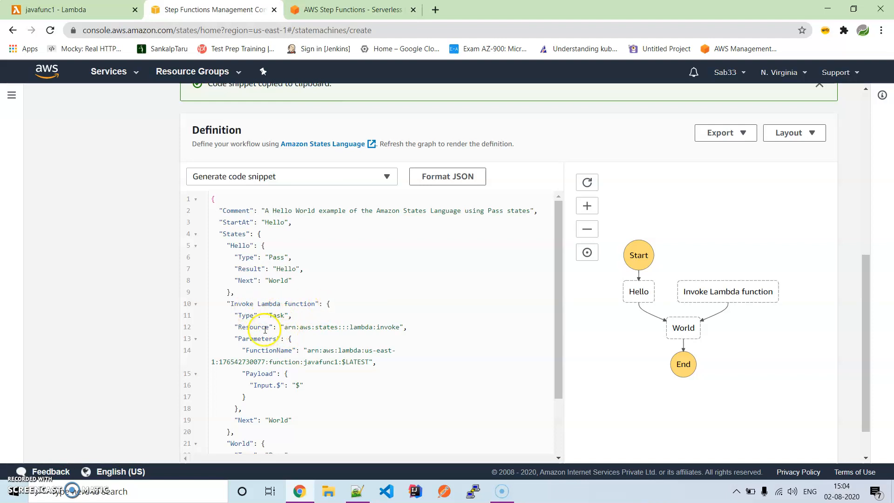
- Review the snippet's Resource field and the Invoke Lambda function state name
double_click(254, 327)
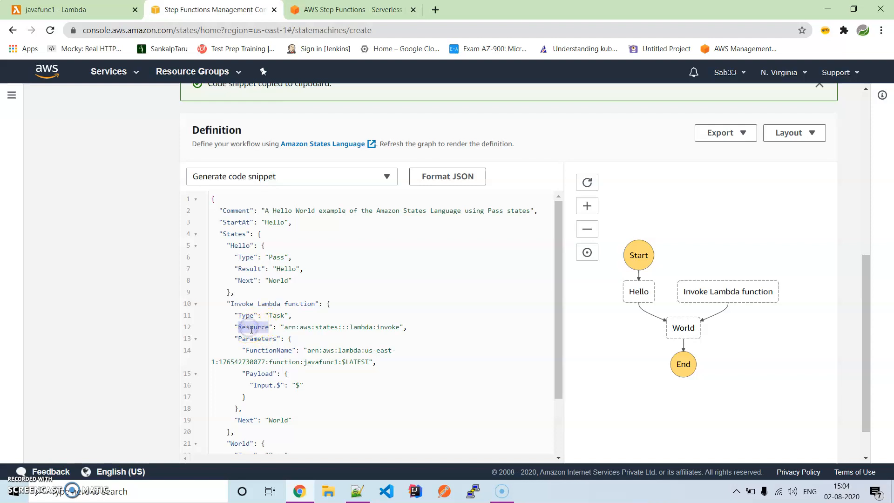
mouse_move(354, 361)
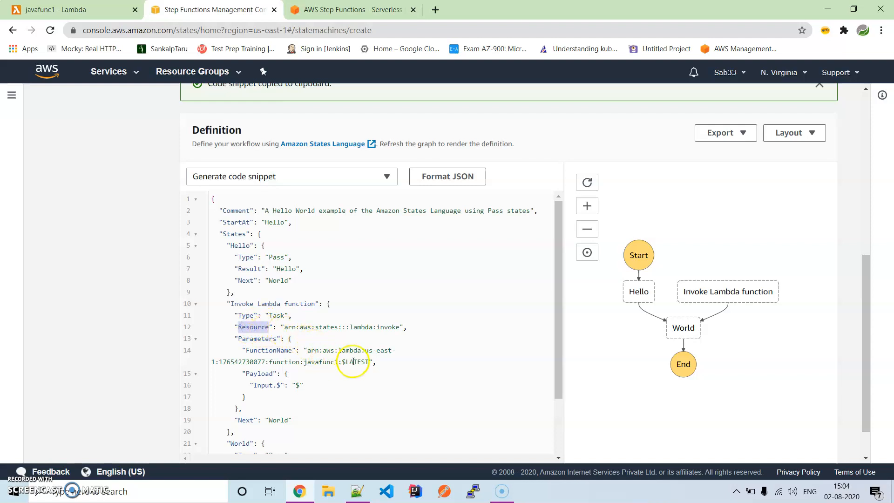
scroll(down, 3)
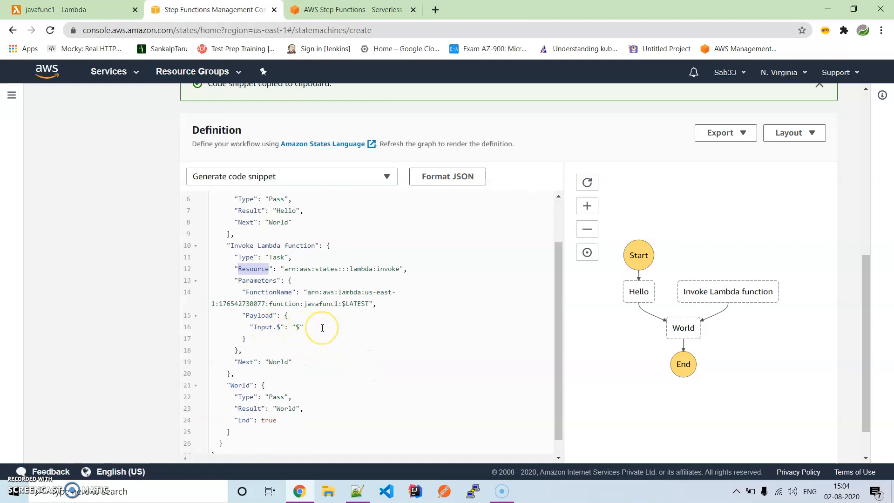
mouse_move(513, 322)
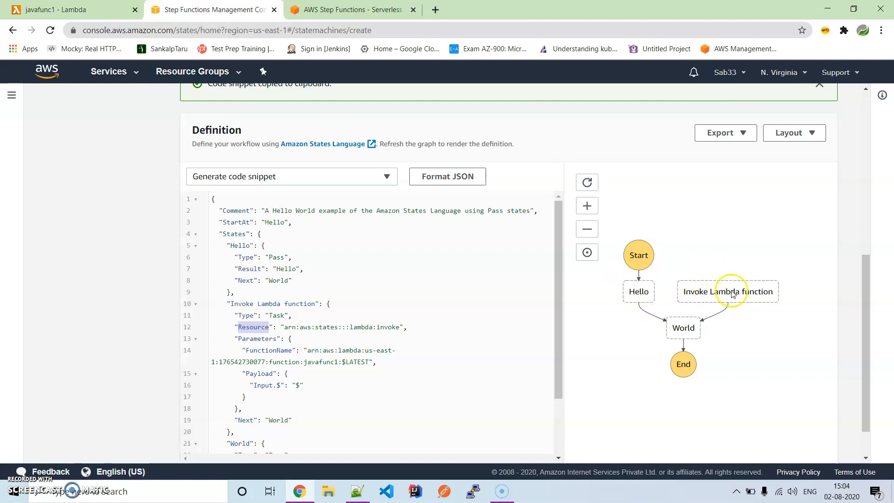
mouse_move(375, 344)
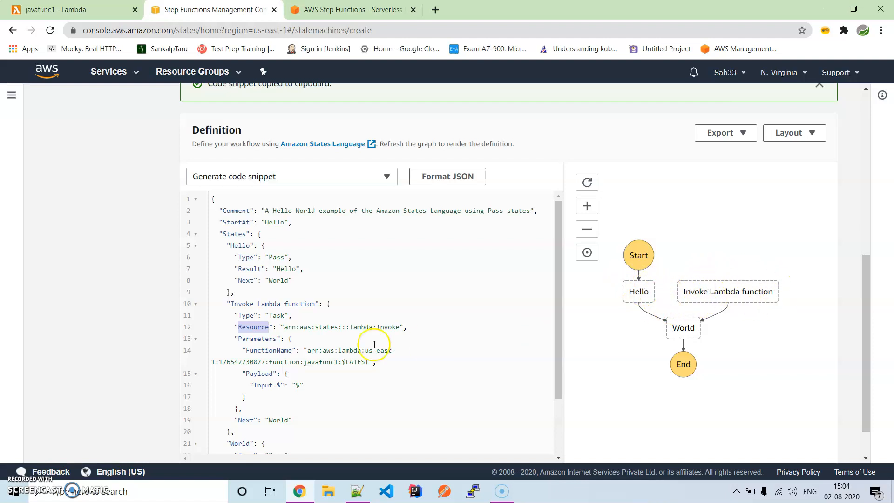
mouse_move(243, 305)
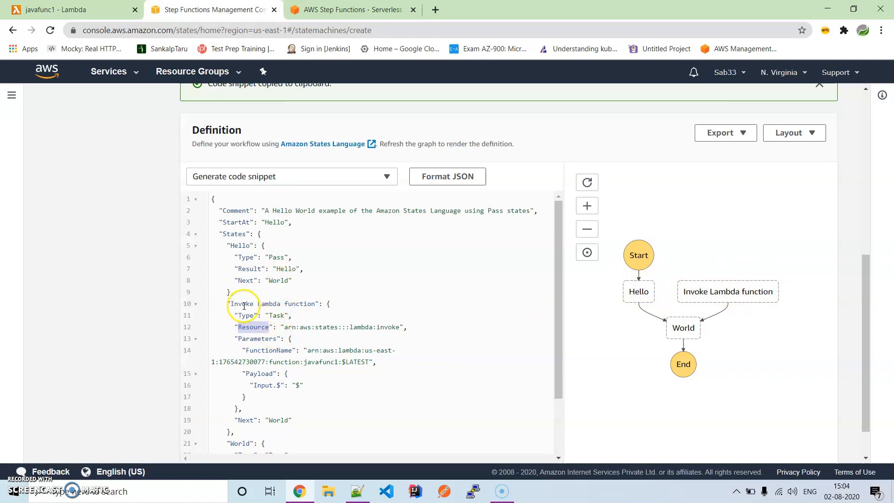
double_click(273, 304)
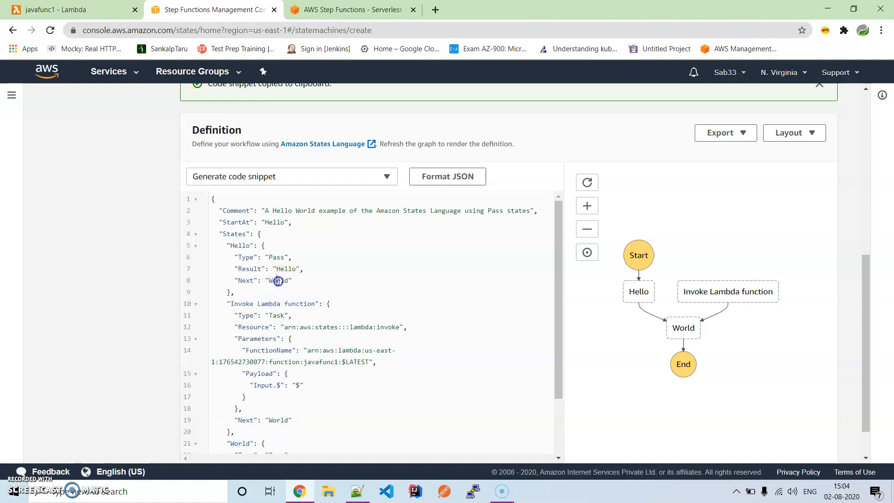
- Change Hello's Next value from "World" to "Invoke Lambda function" and check the graph
double_click(278, 280)
text(Invoke Lambda function)
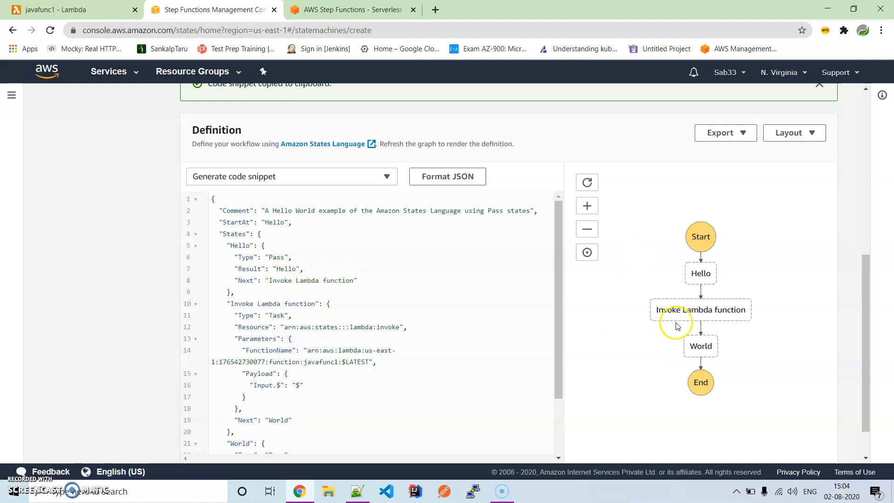
mouse_move(462, 203)
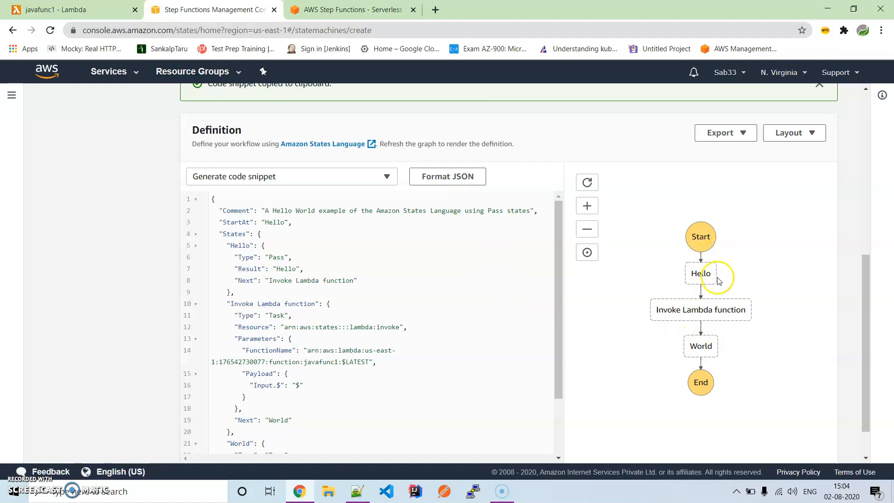
mouse_move(727, 354)
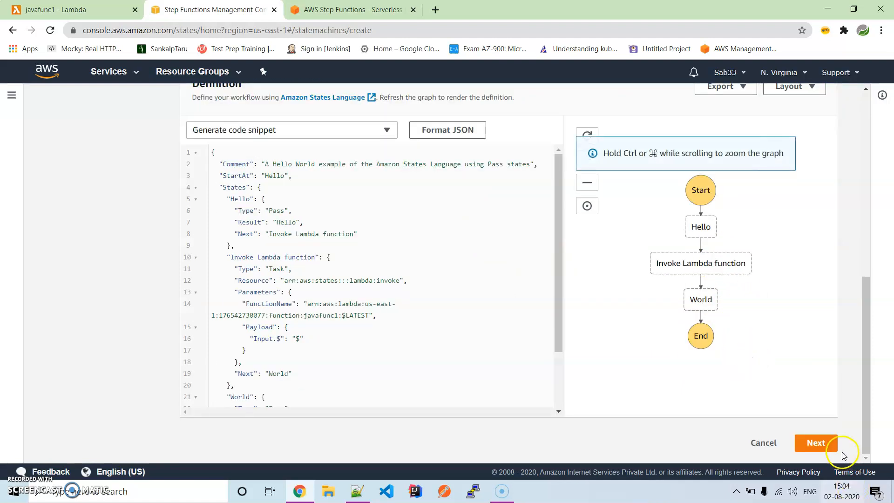
scroll(up, 3)
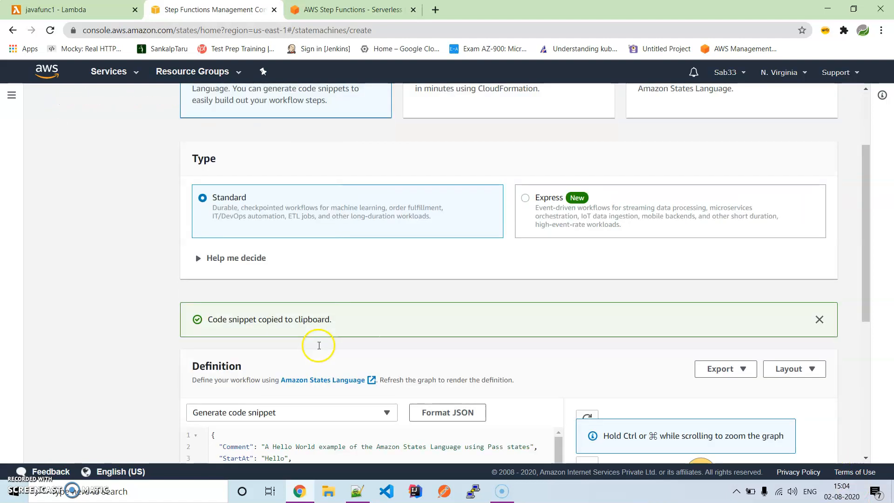
scroll(down, 3)
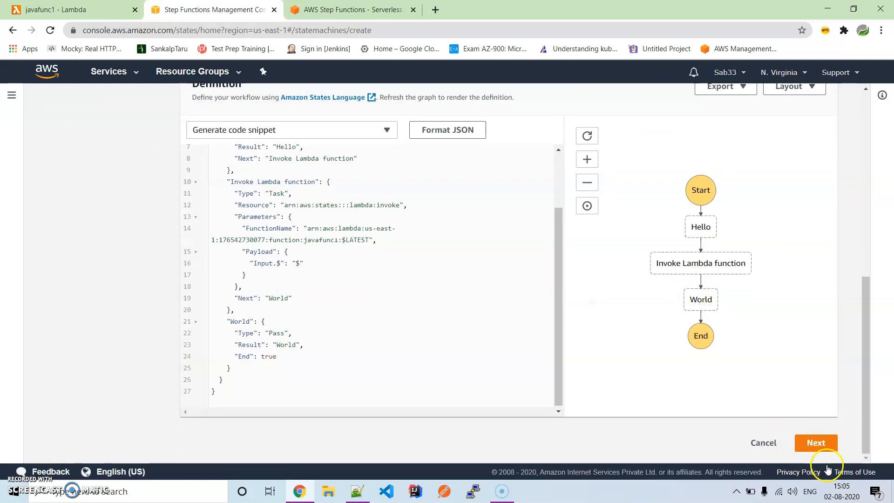
- Set log level ALL with execution data to a new log group and create the state machine
click(816, 442)
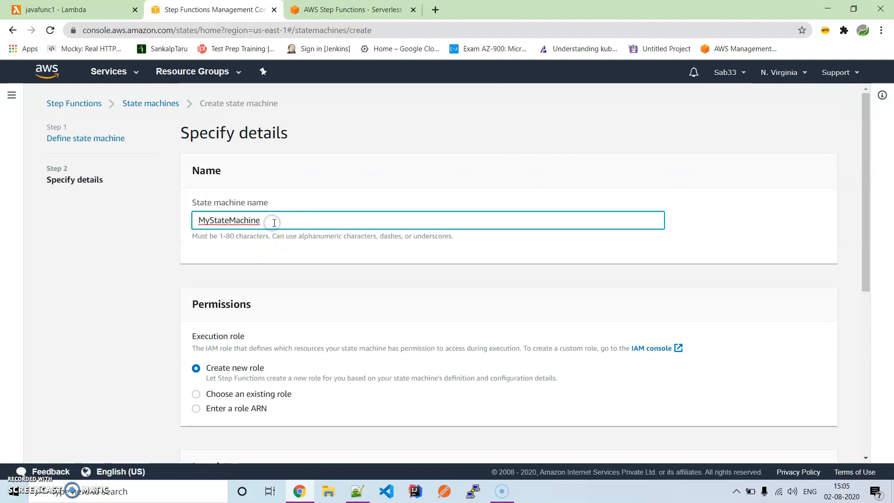
scroll(down, 3)
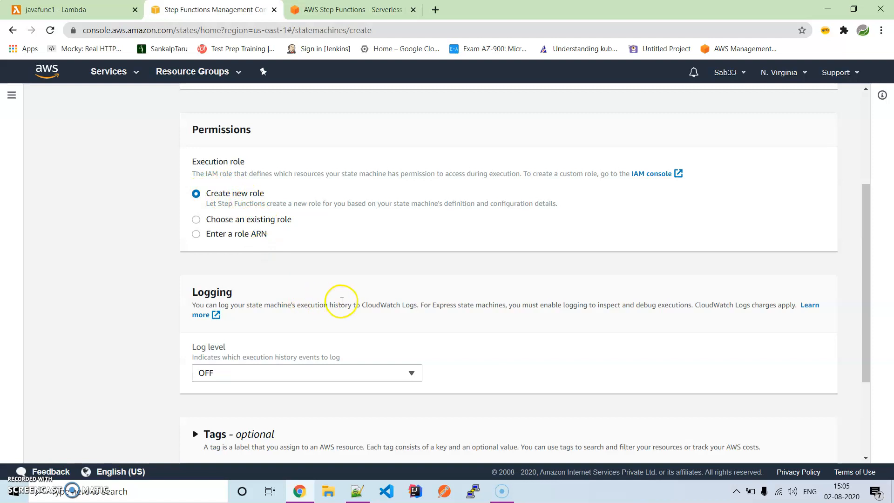
click(307, 373)
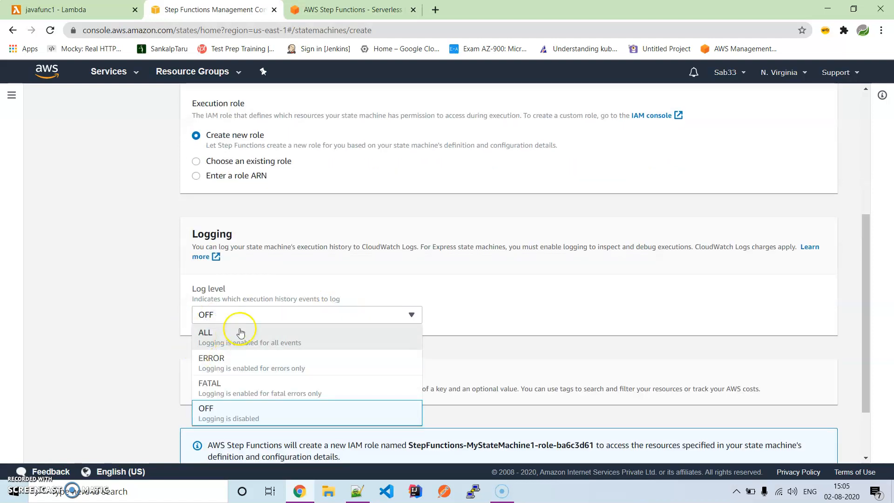
click(205, 333)
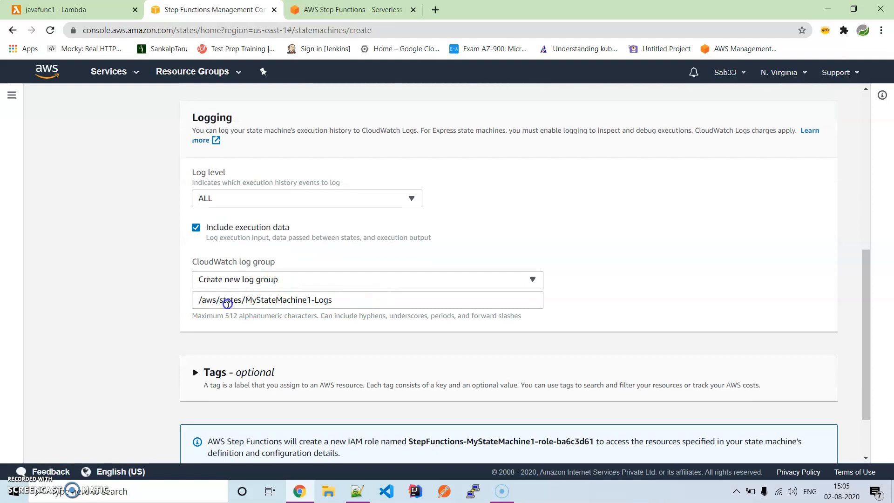
mouse_move(321, 303)
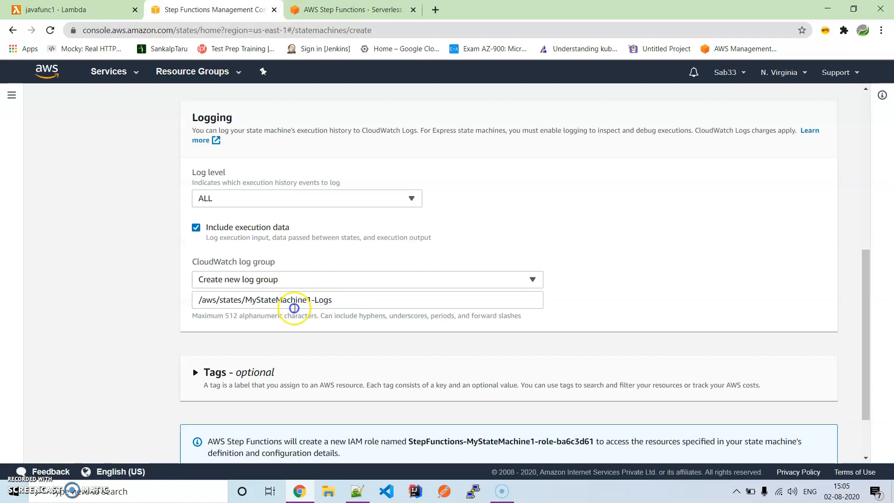
scroll(down, 3)
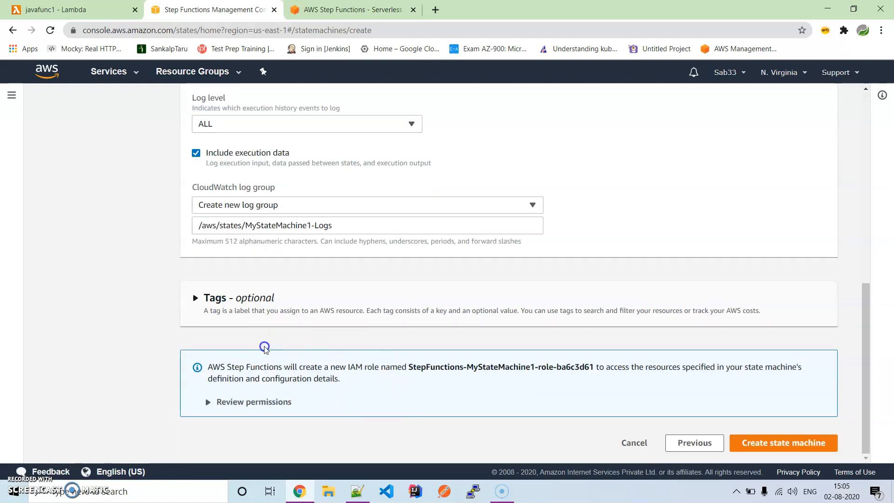
click(783, 442)
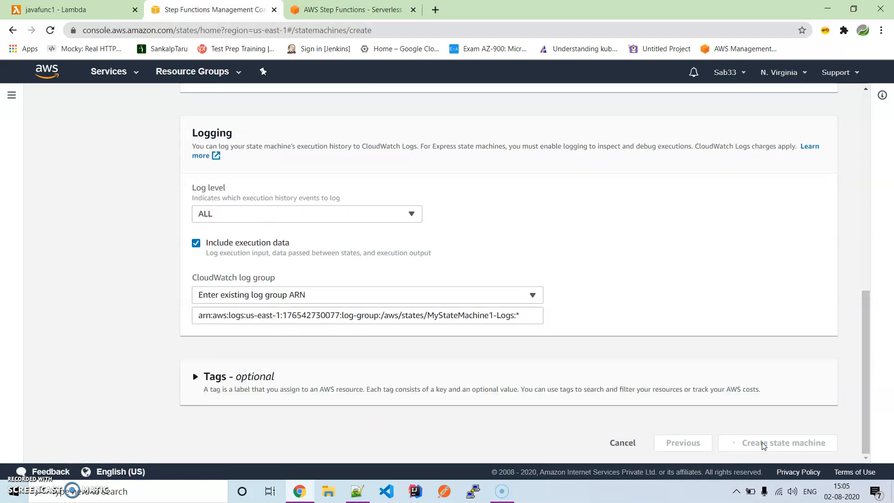
- Confirm MyStateMachine1 is listed as Active, then start the Hello World example
click(784, 442)
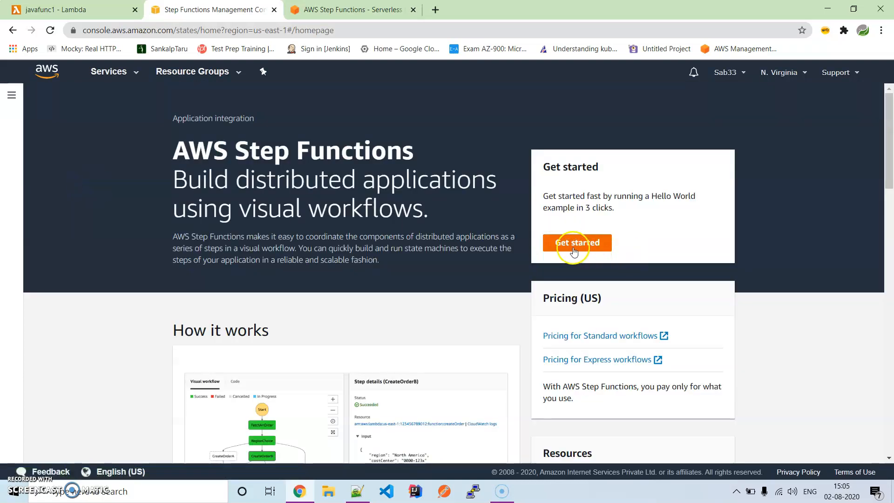
mouse_move(577, 234)
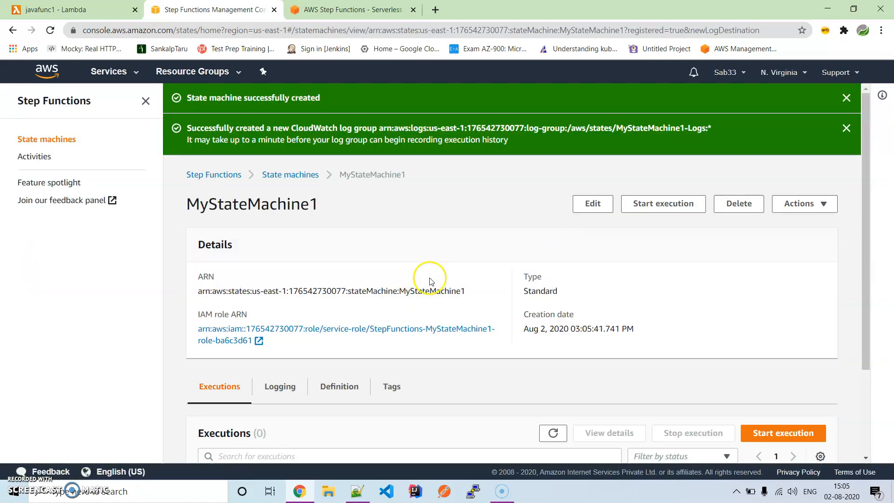
click(46, 139)
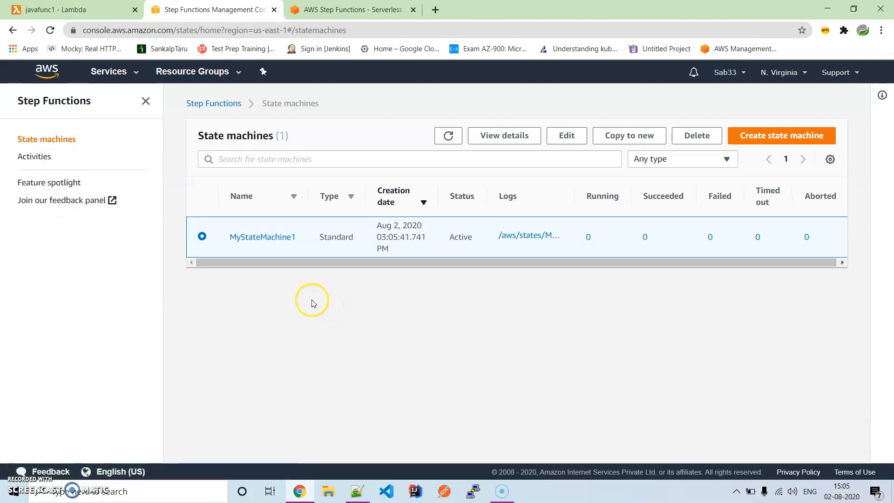
mouse_move(588, 287)
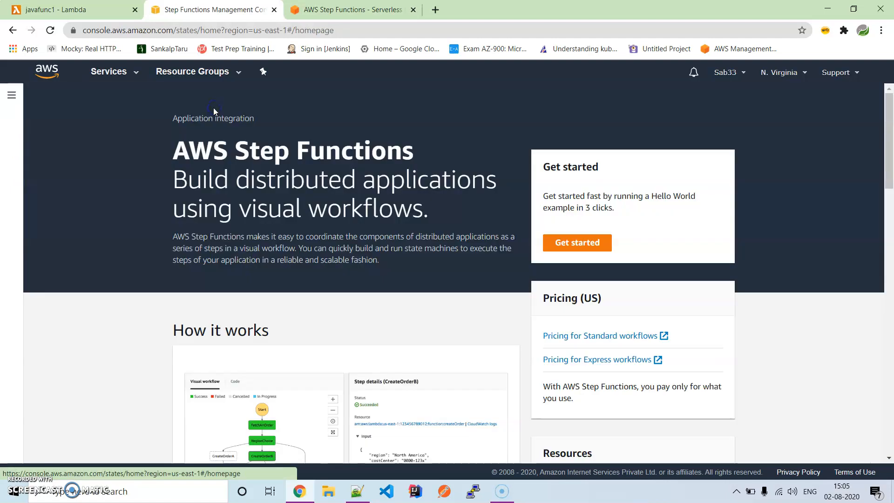
click(577, 242)
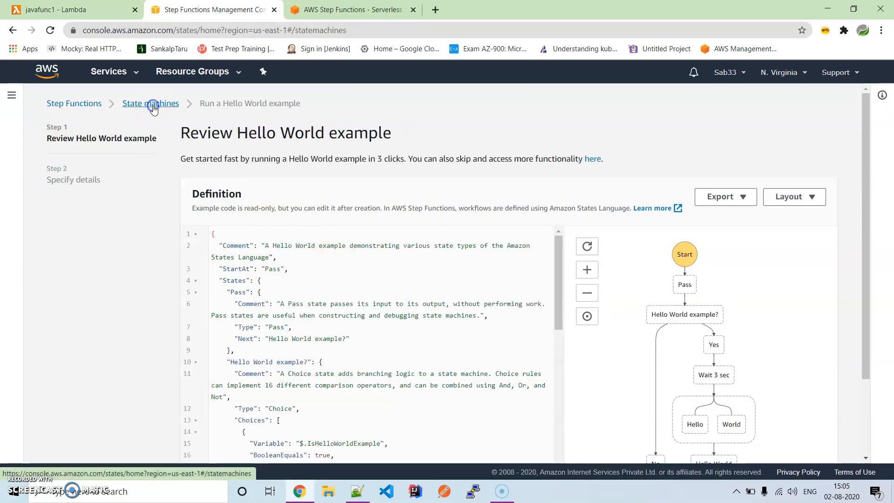
- Open MyStateMachine1 and start an execution with the default name and input
click(151, 104)
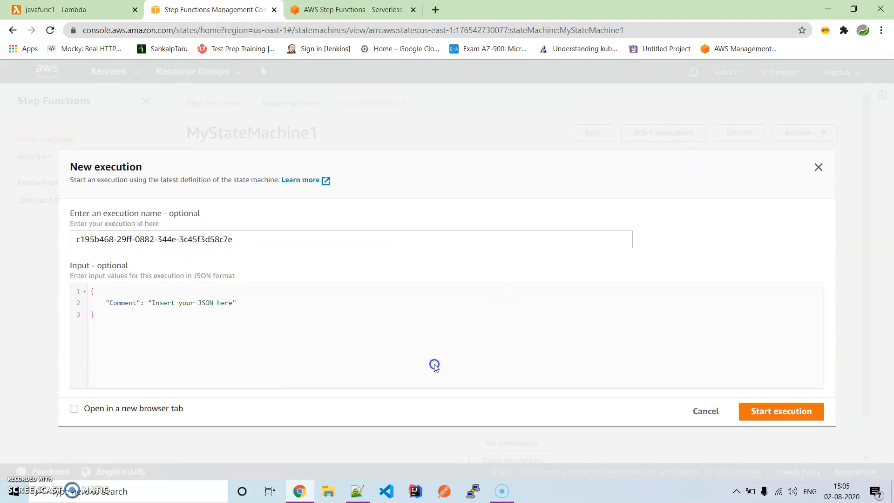
mouse_move(148, 253)
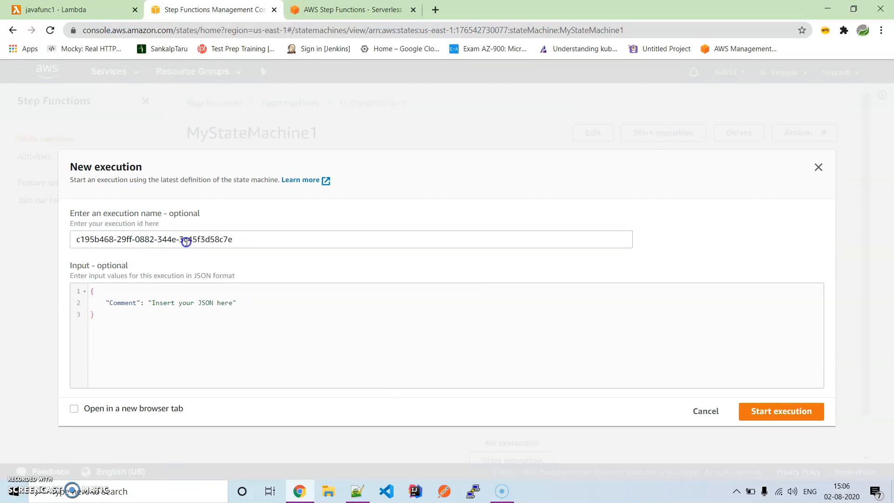
mouse_move(118, 316)
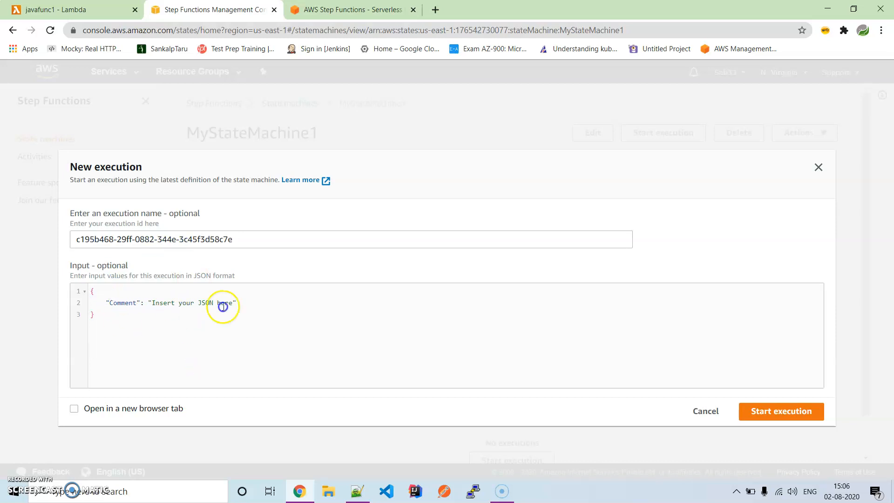
click(780, 410)
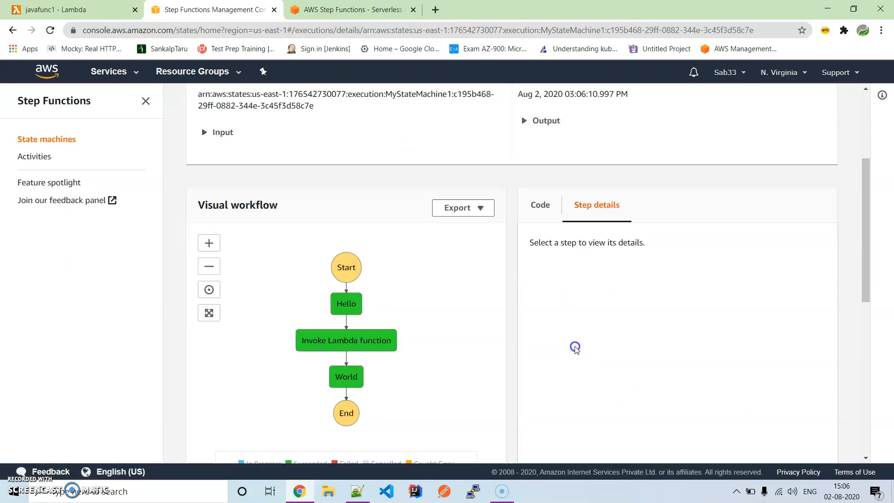
scroll(down, 3)
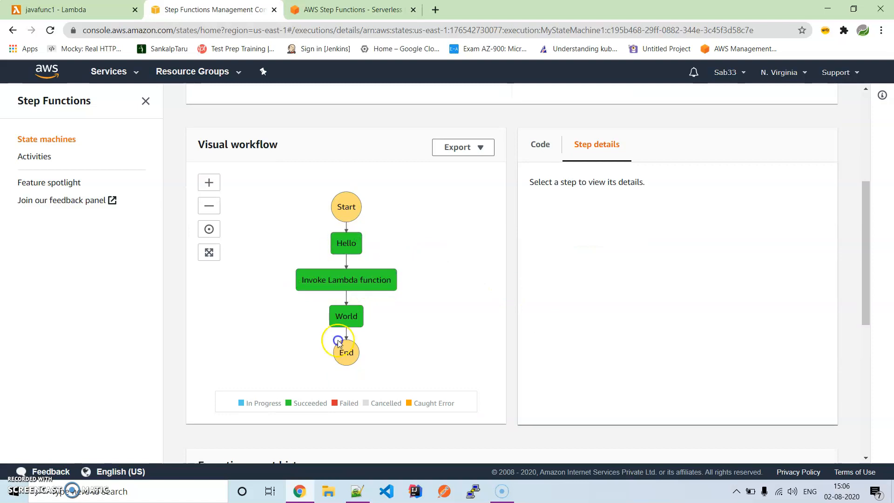
mouse_move(356, 273)
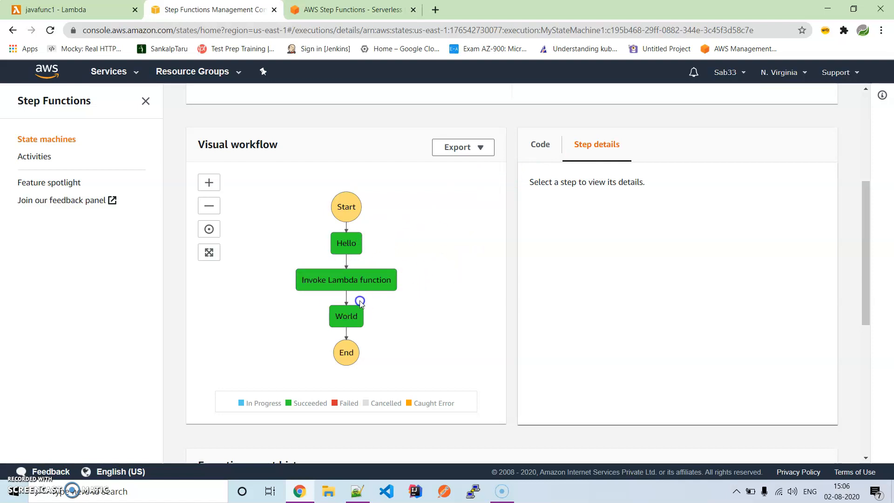
mouse_move(450, 286)
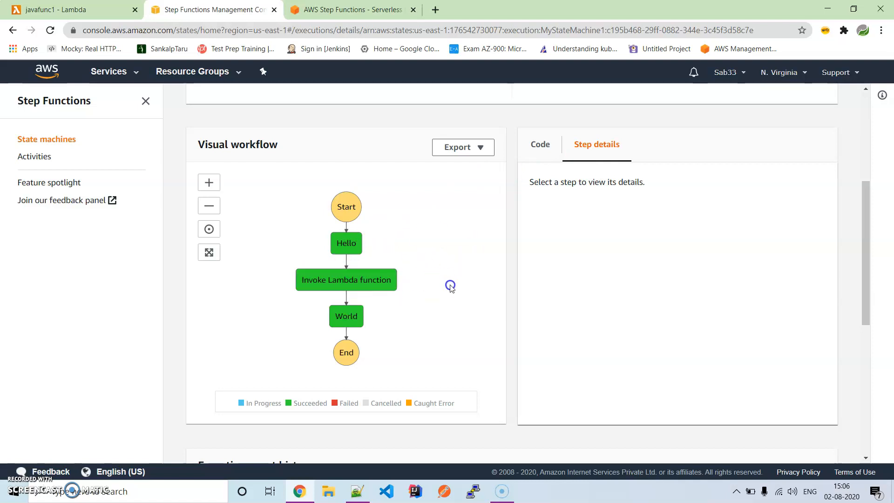
mouse_move(382, 329)
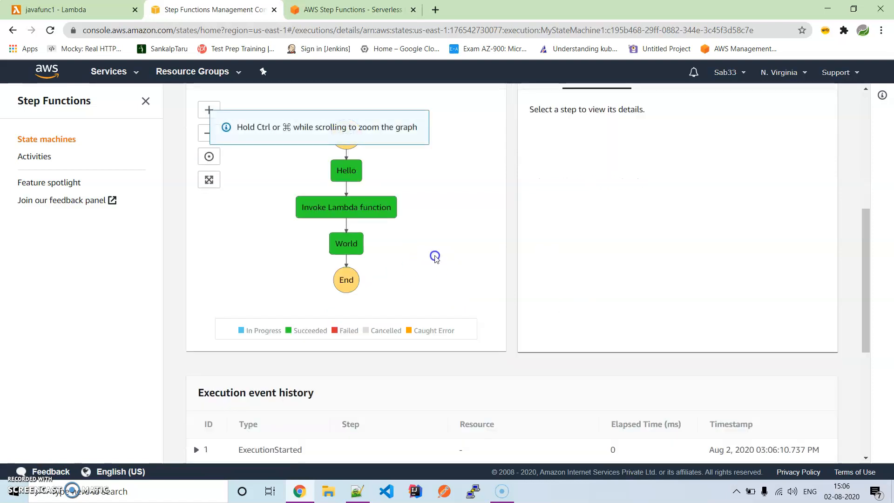
scroll(up, 3)
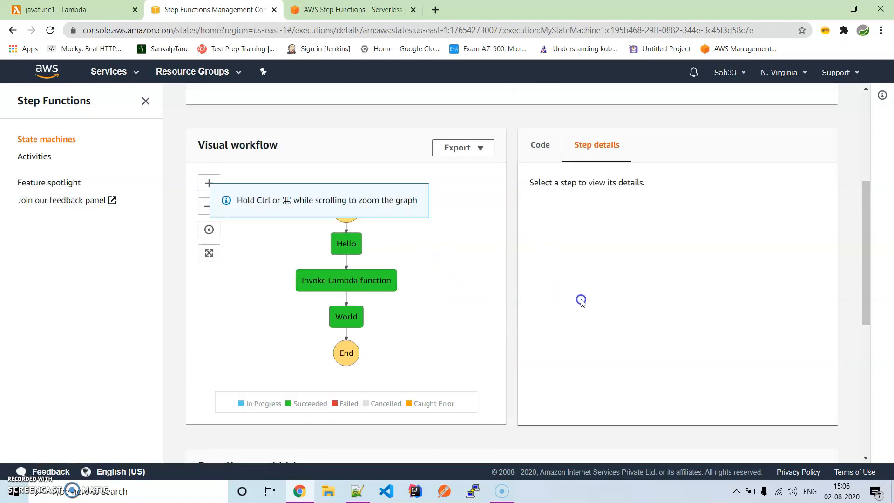
scroll(down, 3)
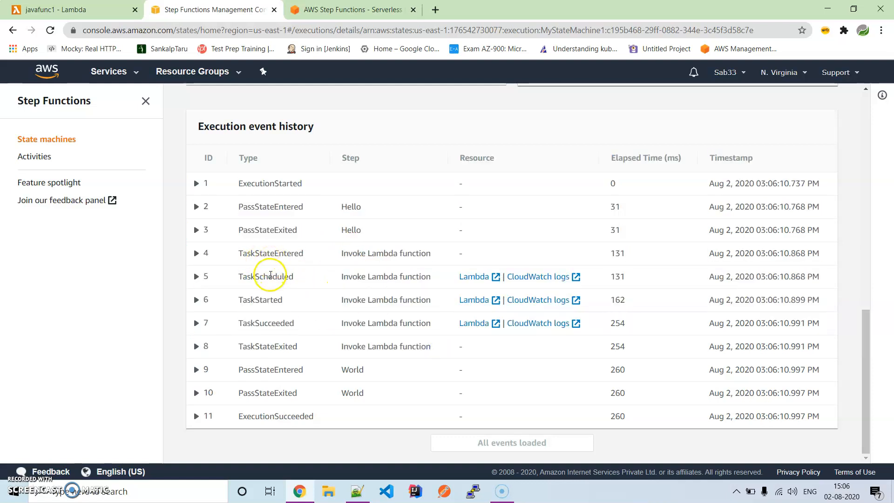
mouse_move(264, 324)
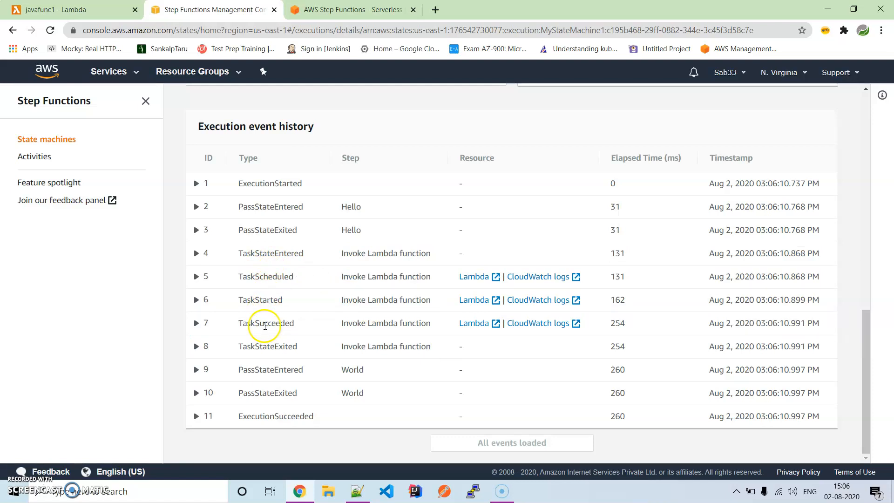
mouse_move(257, 305)
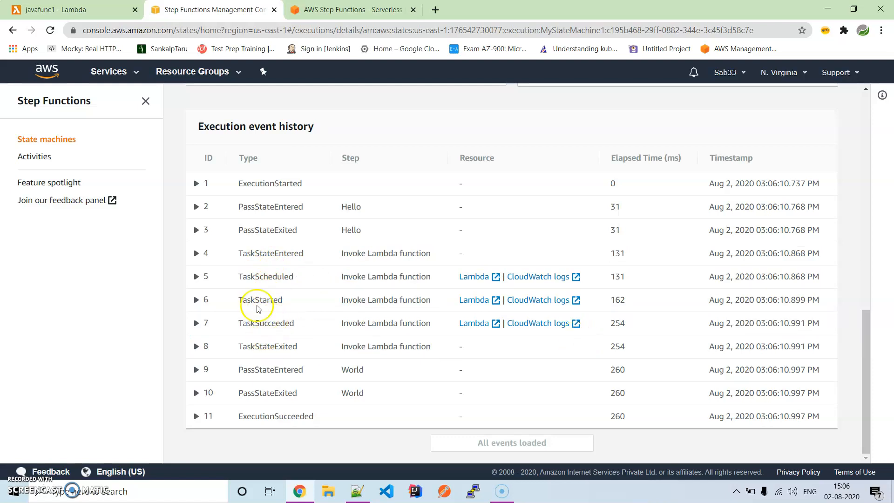
mouse_move(535, 298)
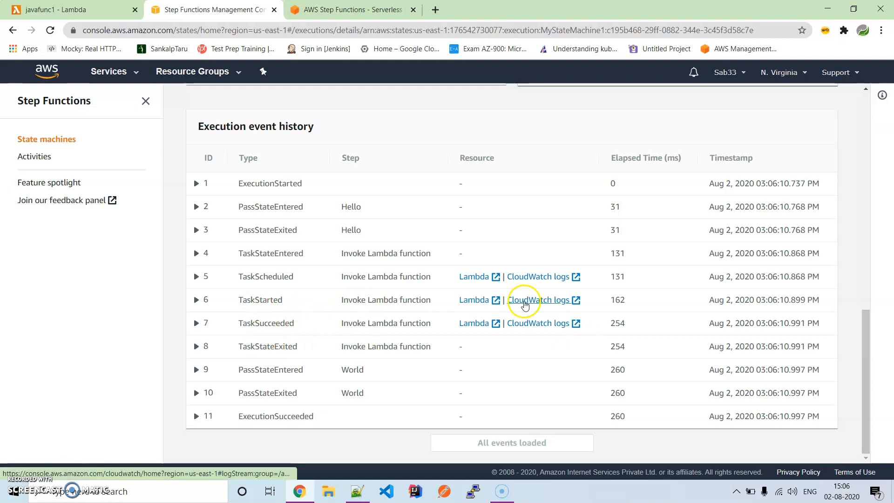
- From the Lambda task event, reach the newest javafunc1 log stream showing 'Welcome to Lambda from Learnews'
click(537, 299)
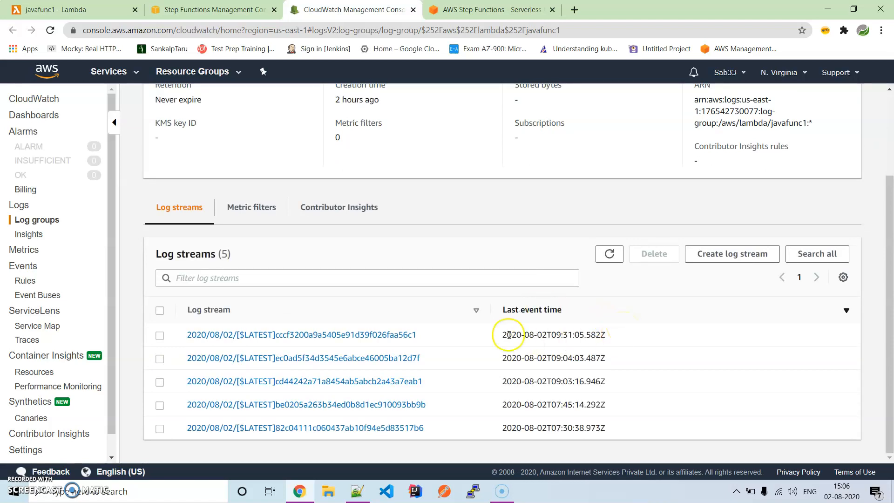
click(301, 334)
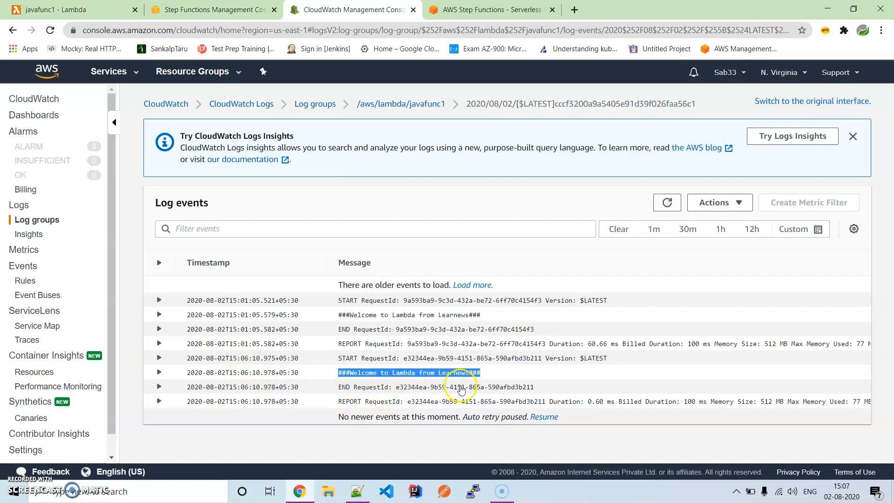
mouse_move(489, 375)
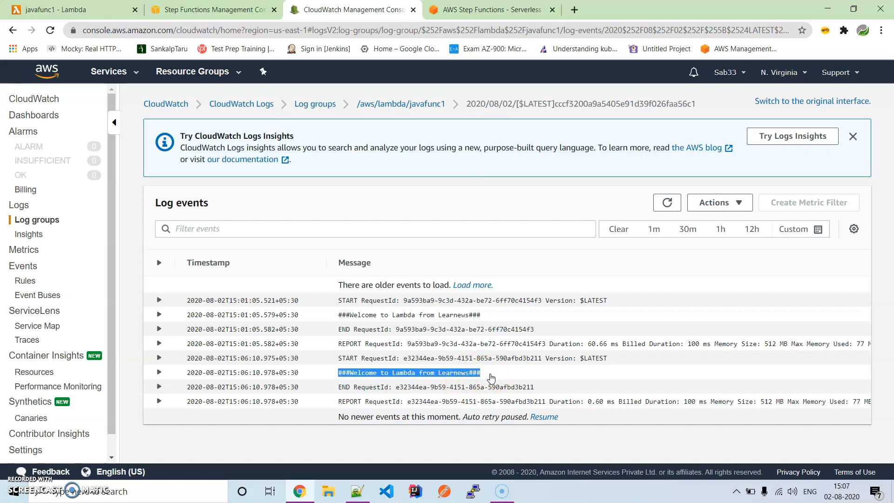
mouse_move(493, 379)
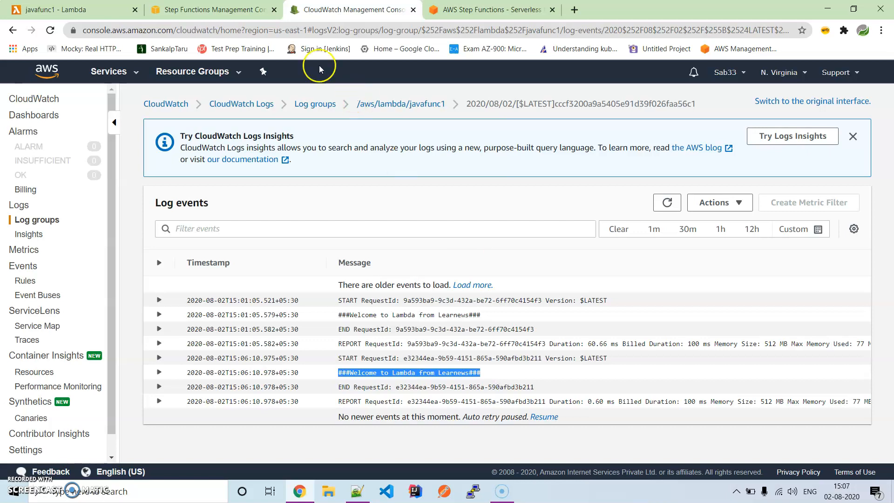
mouse_move(211, 10)
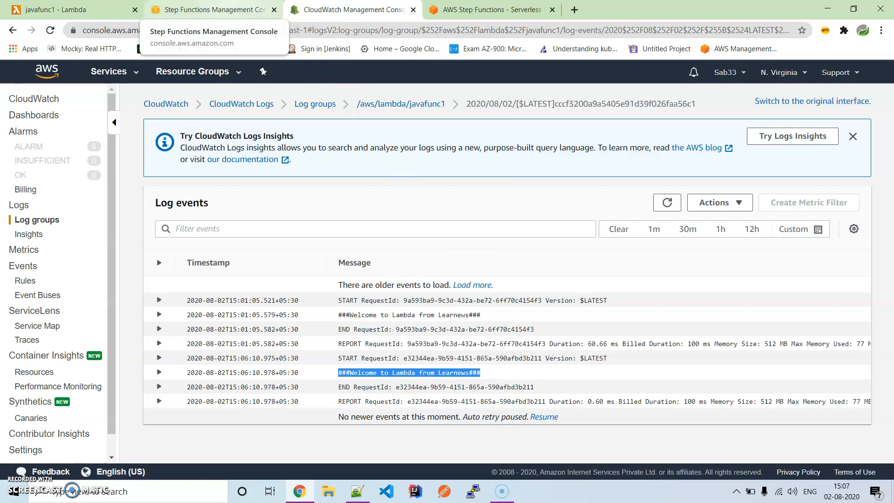